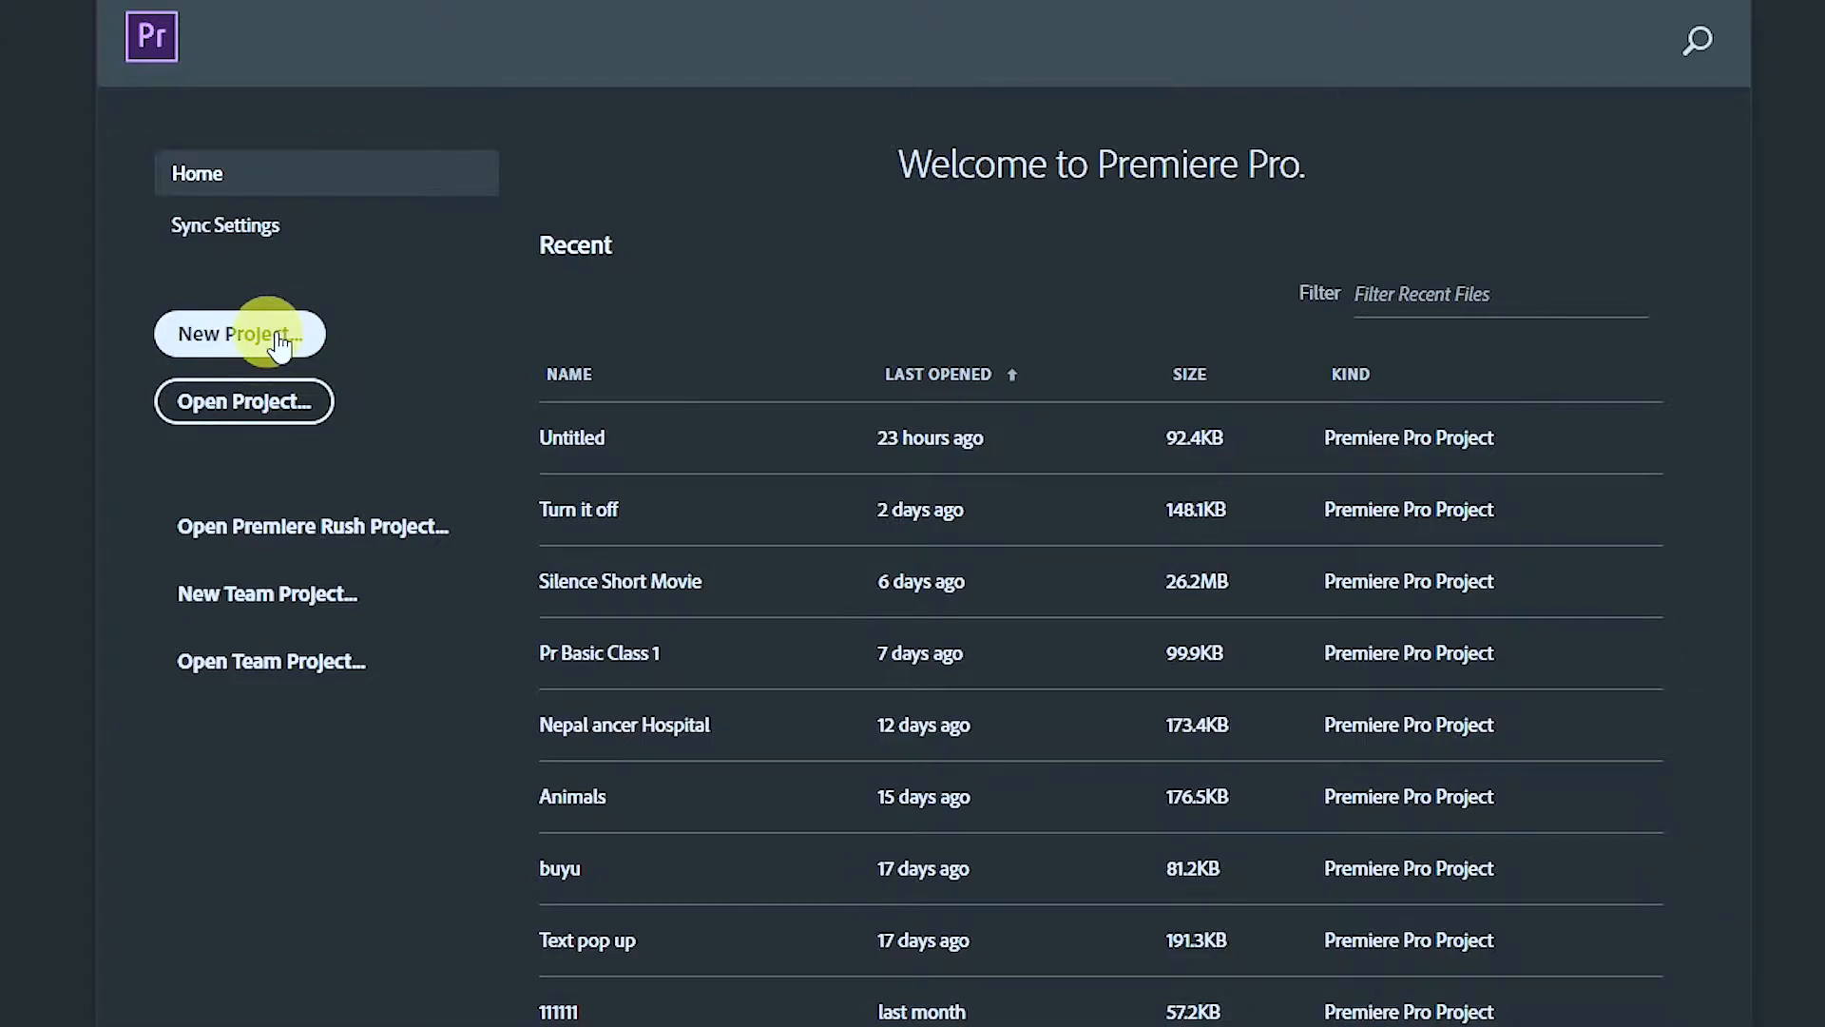
- Start a new project from the Home screen and name it 'Premiere basic'
click(239, 334)
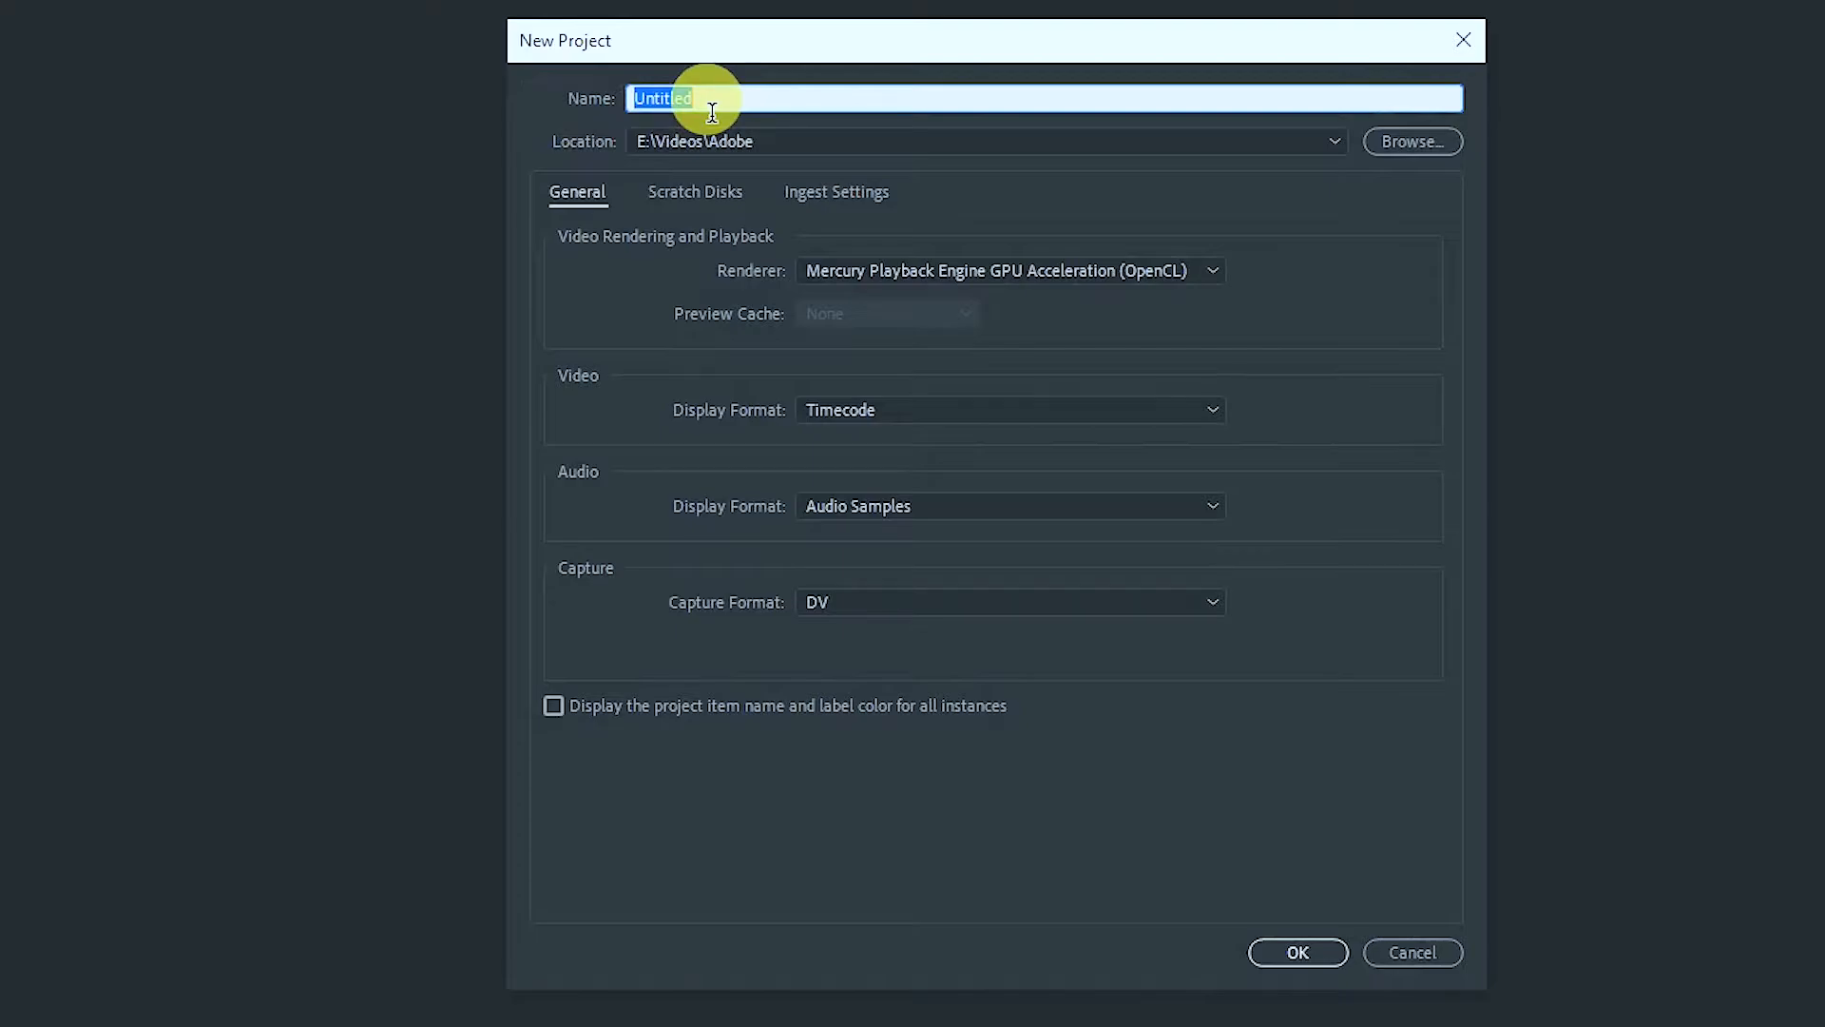
text(Premi)
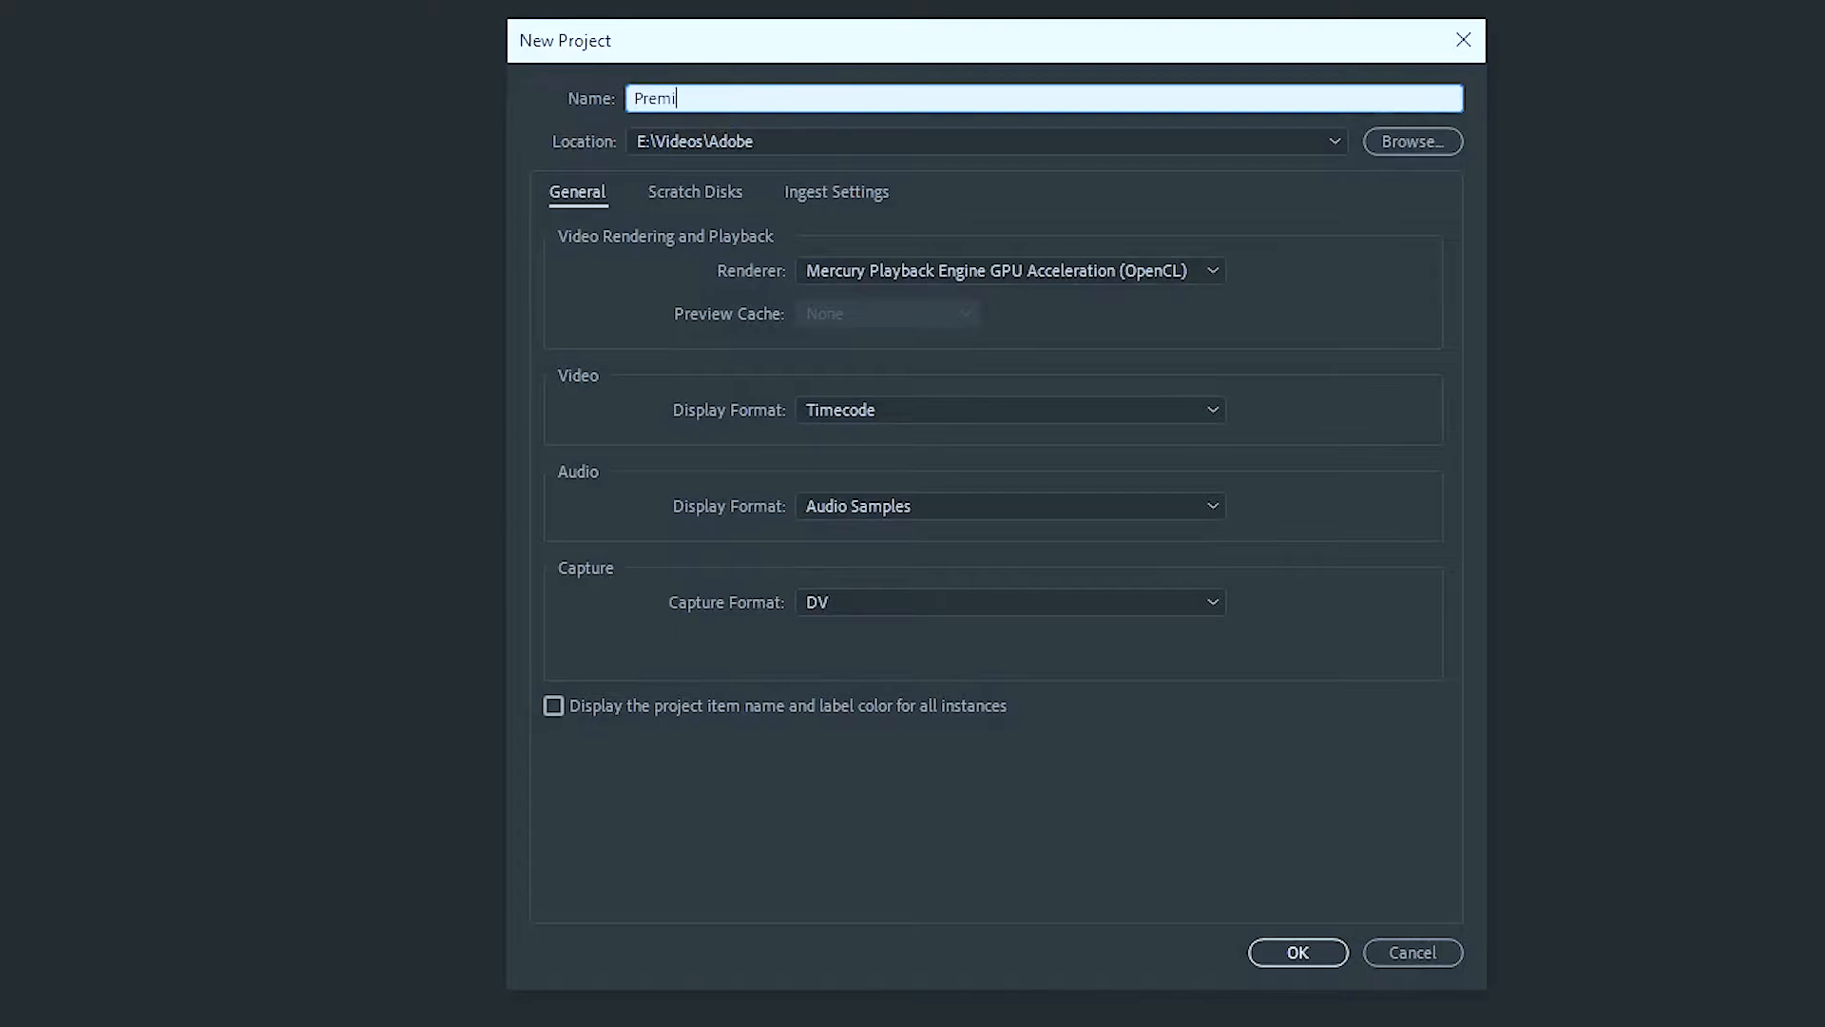
text(ere basic)
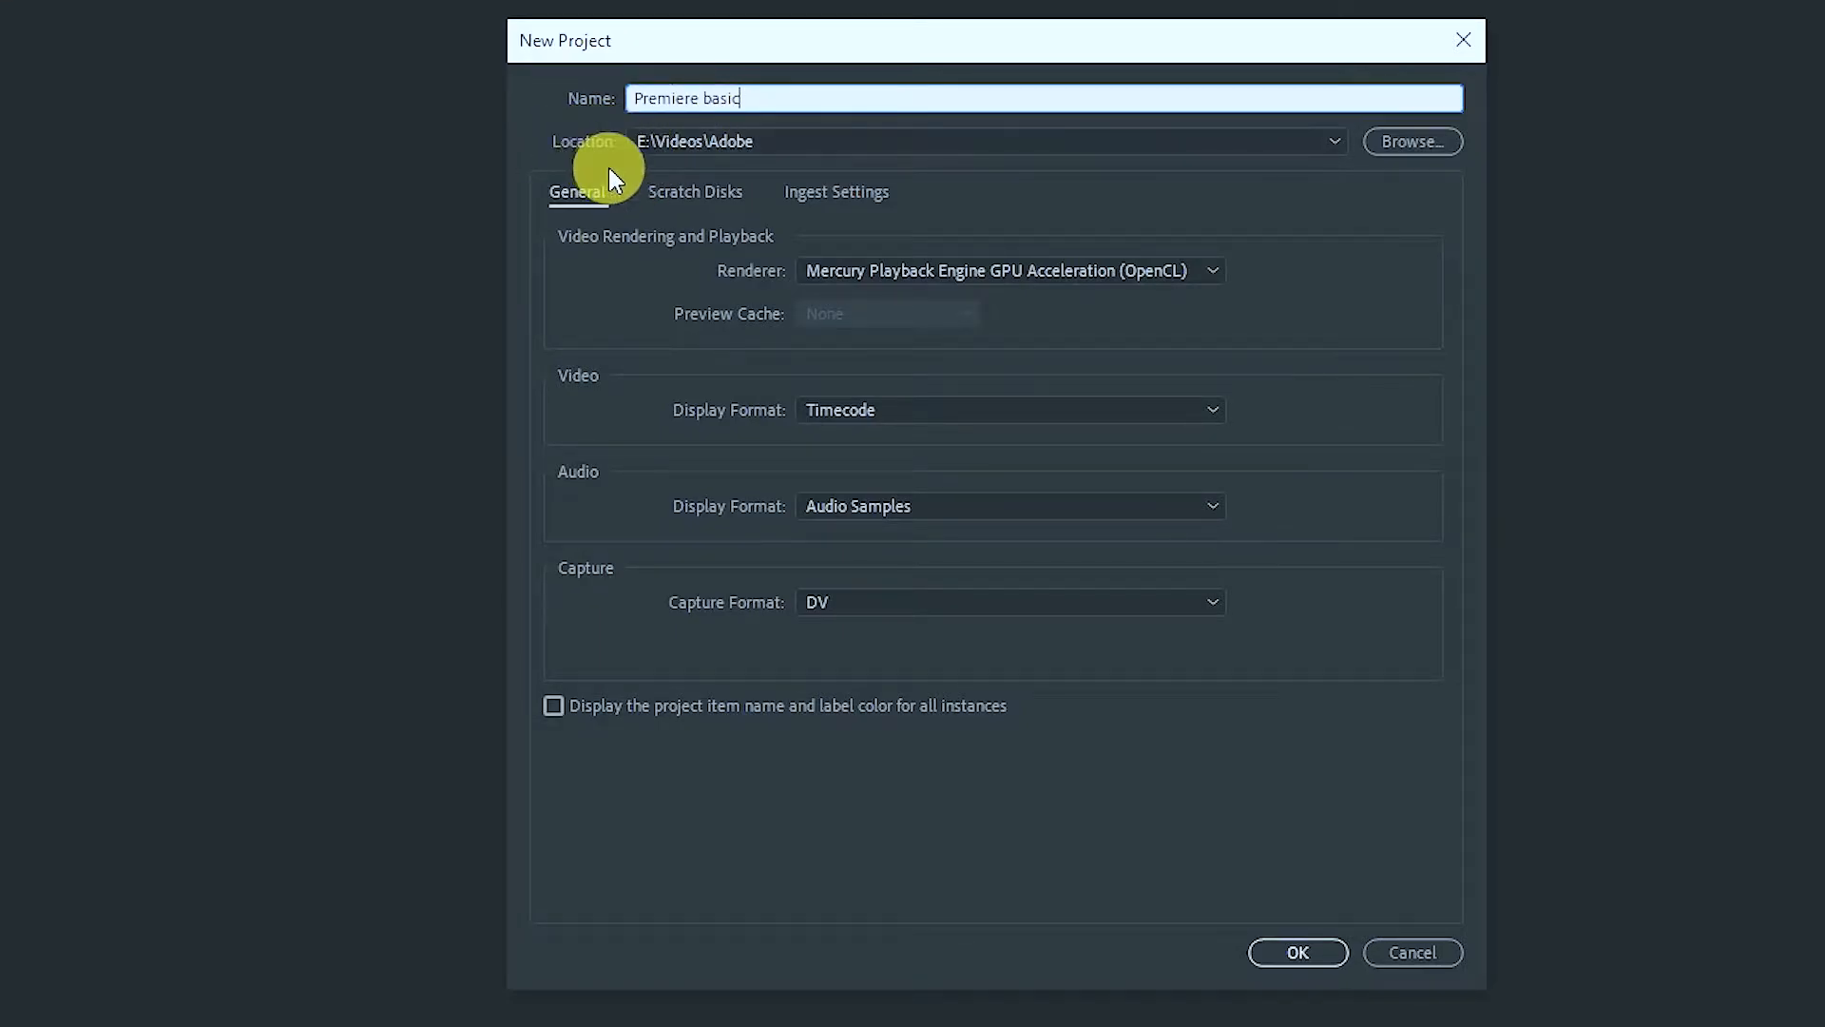
mouse_move(1336, 163)
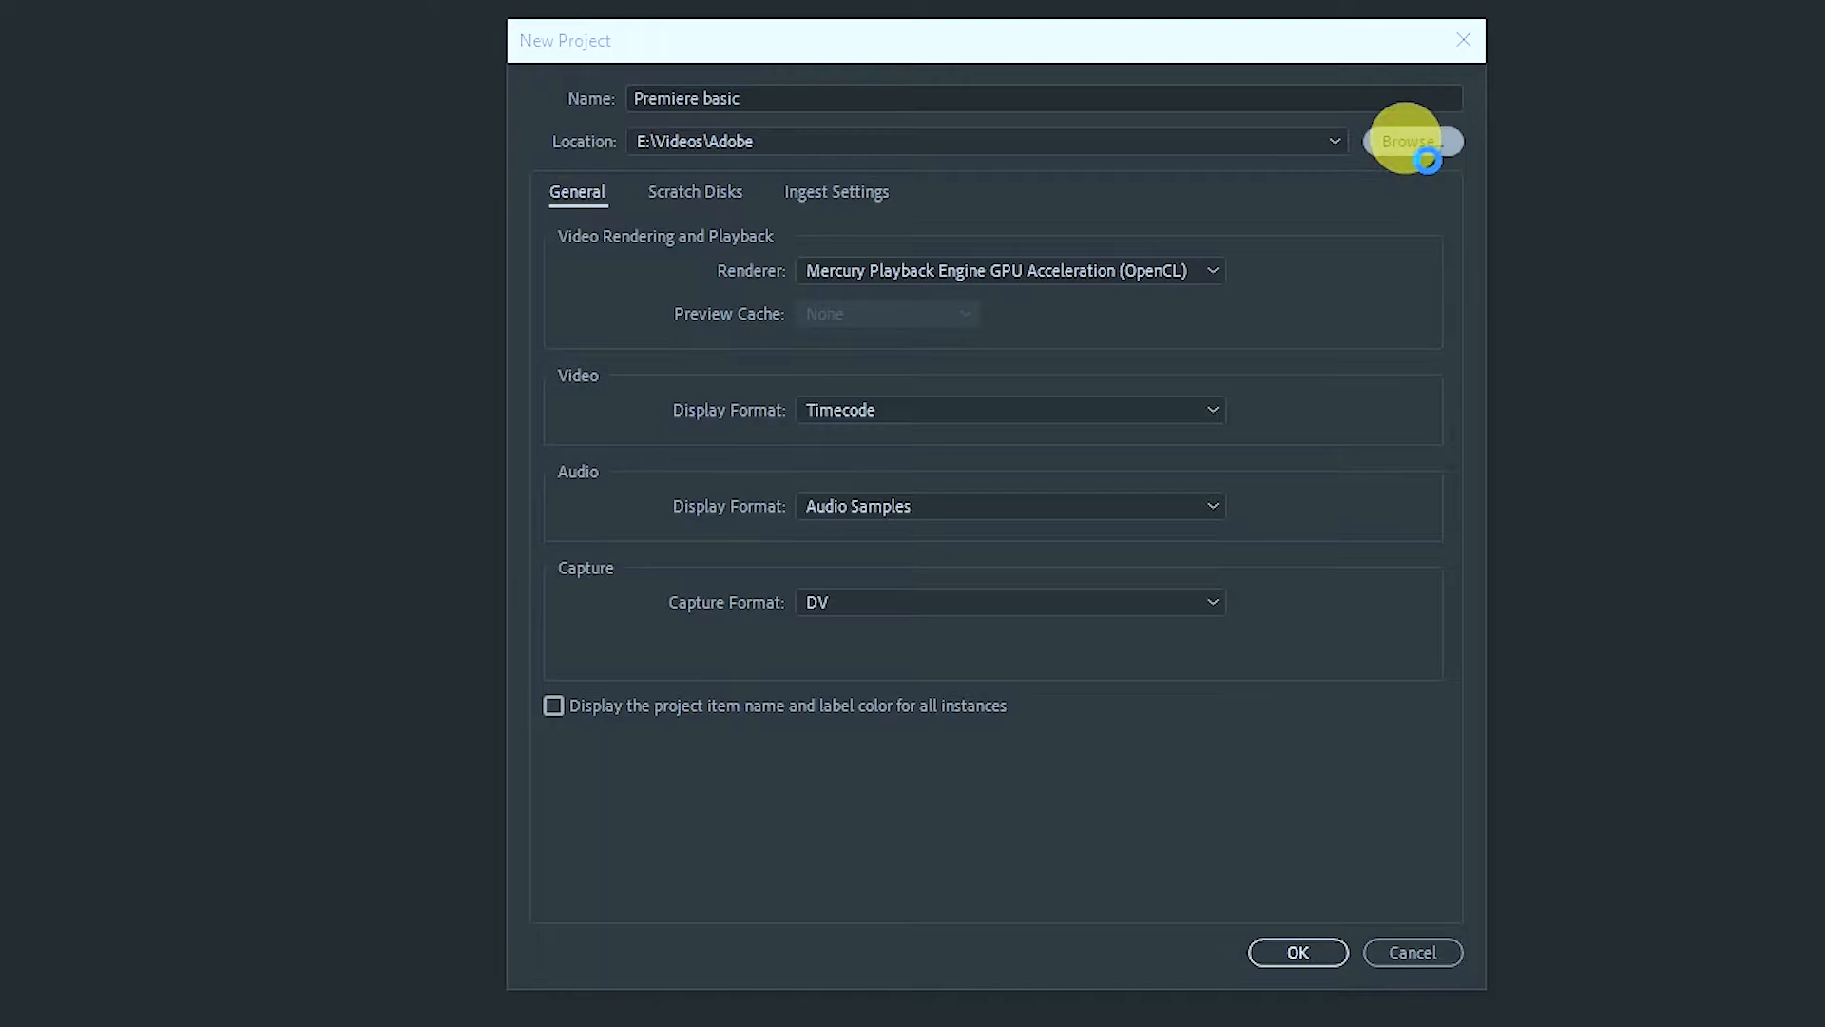
mouse_move(1344, 498)
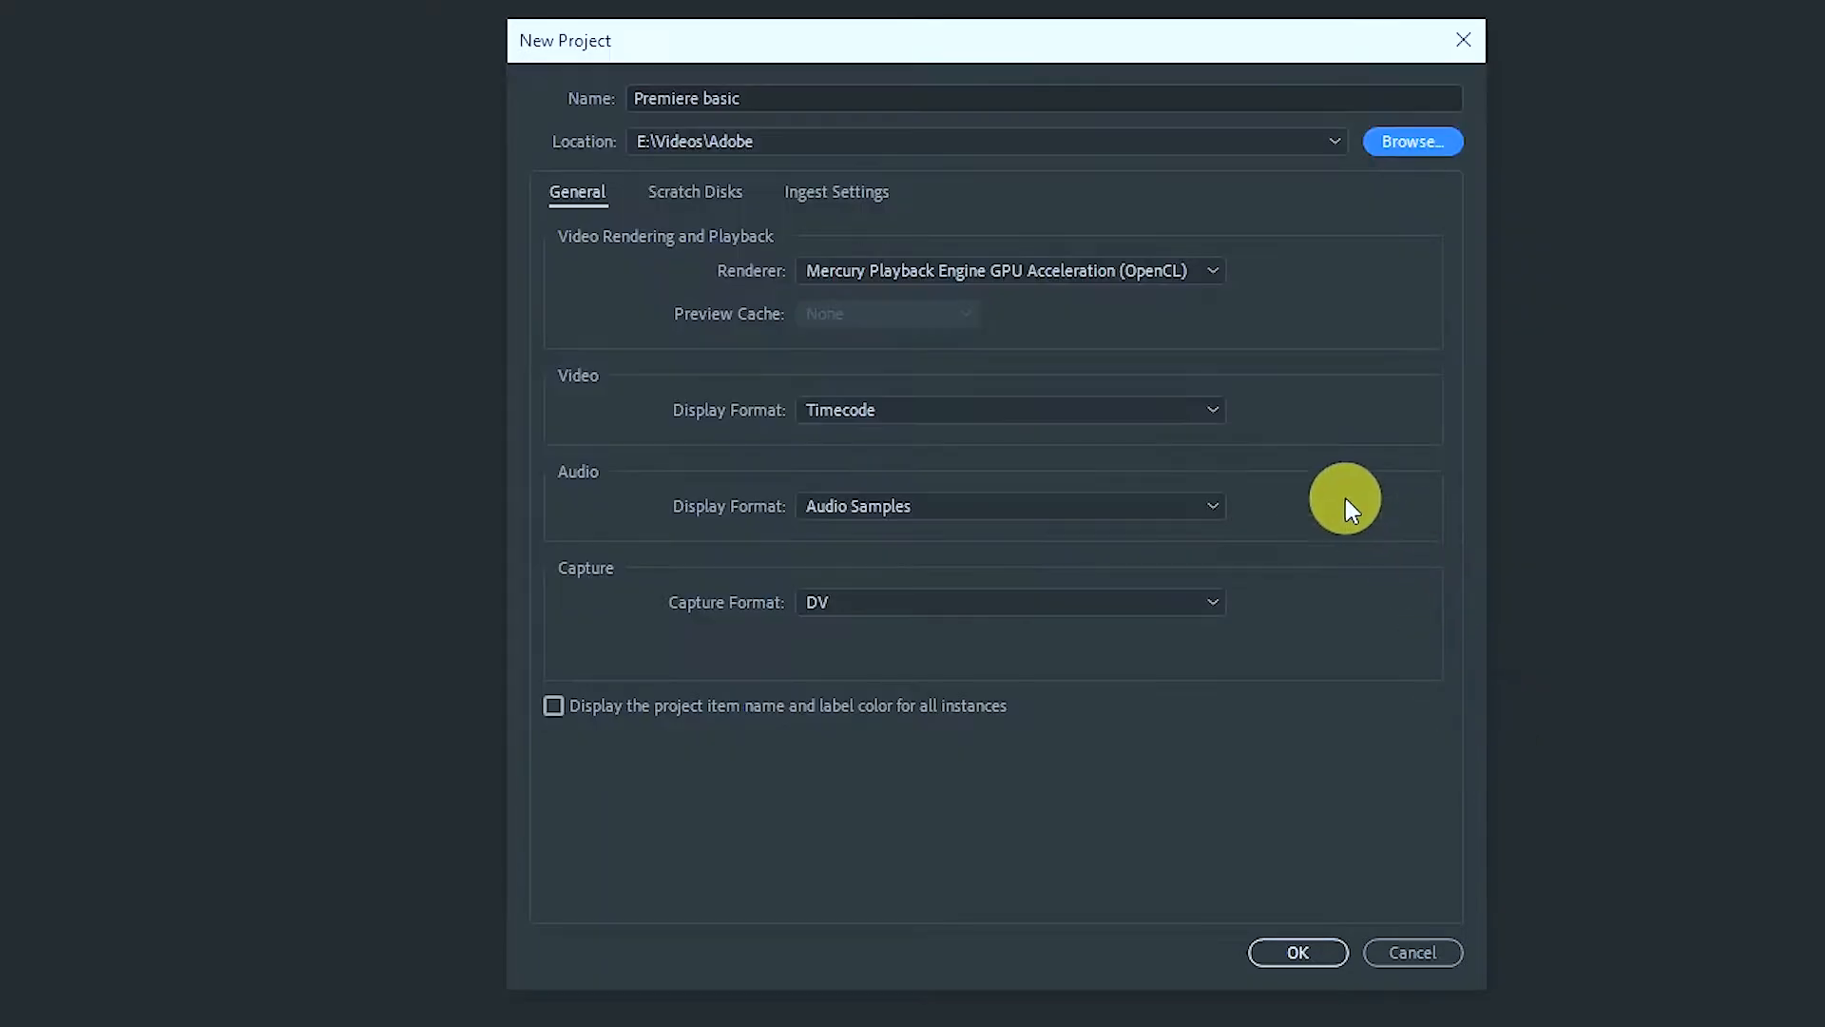
mouse_move(1036, 598)
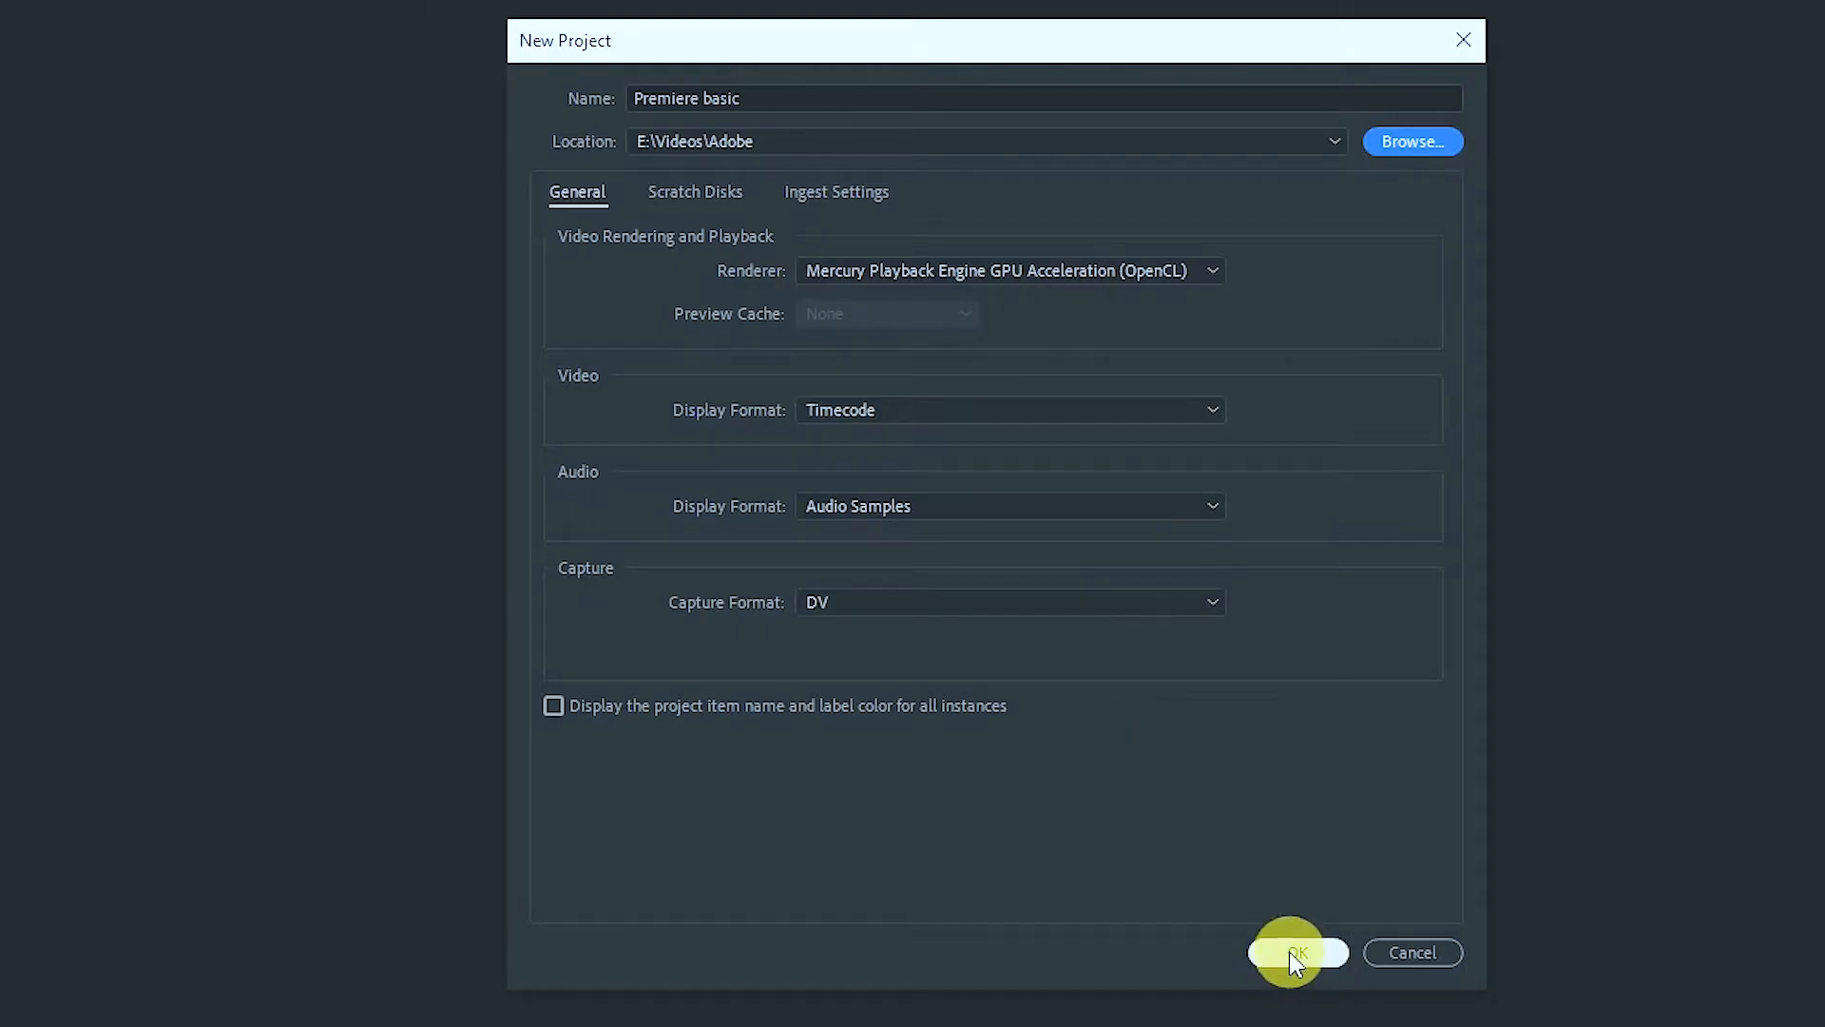
- Confirm the dialog so the empty 'Premiere basic' editing workspace appears
click(1295, 952)
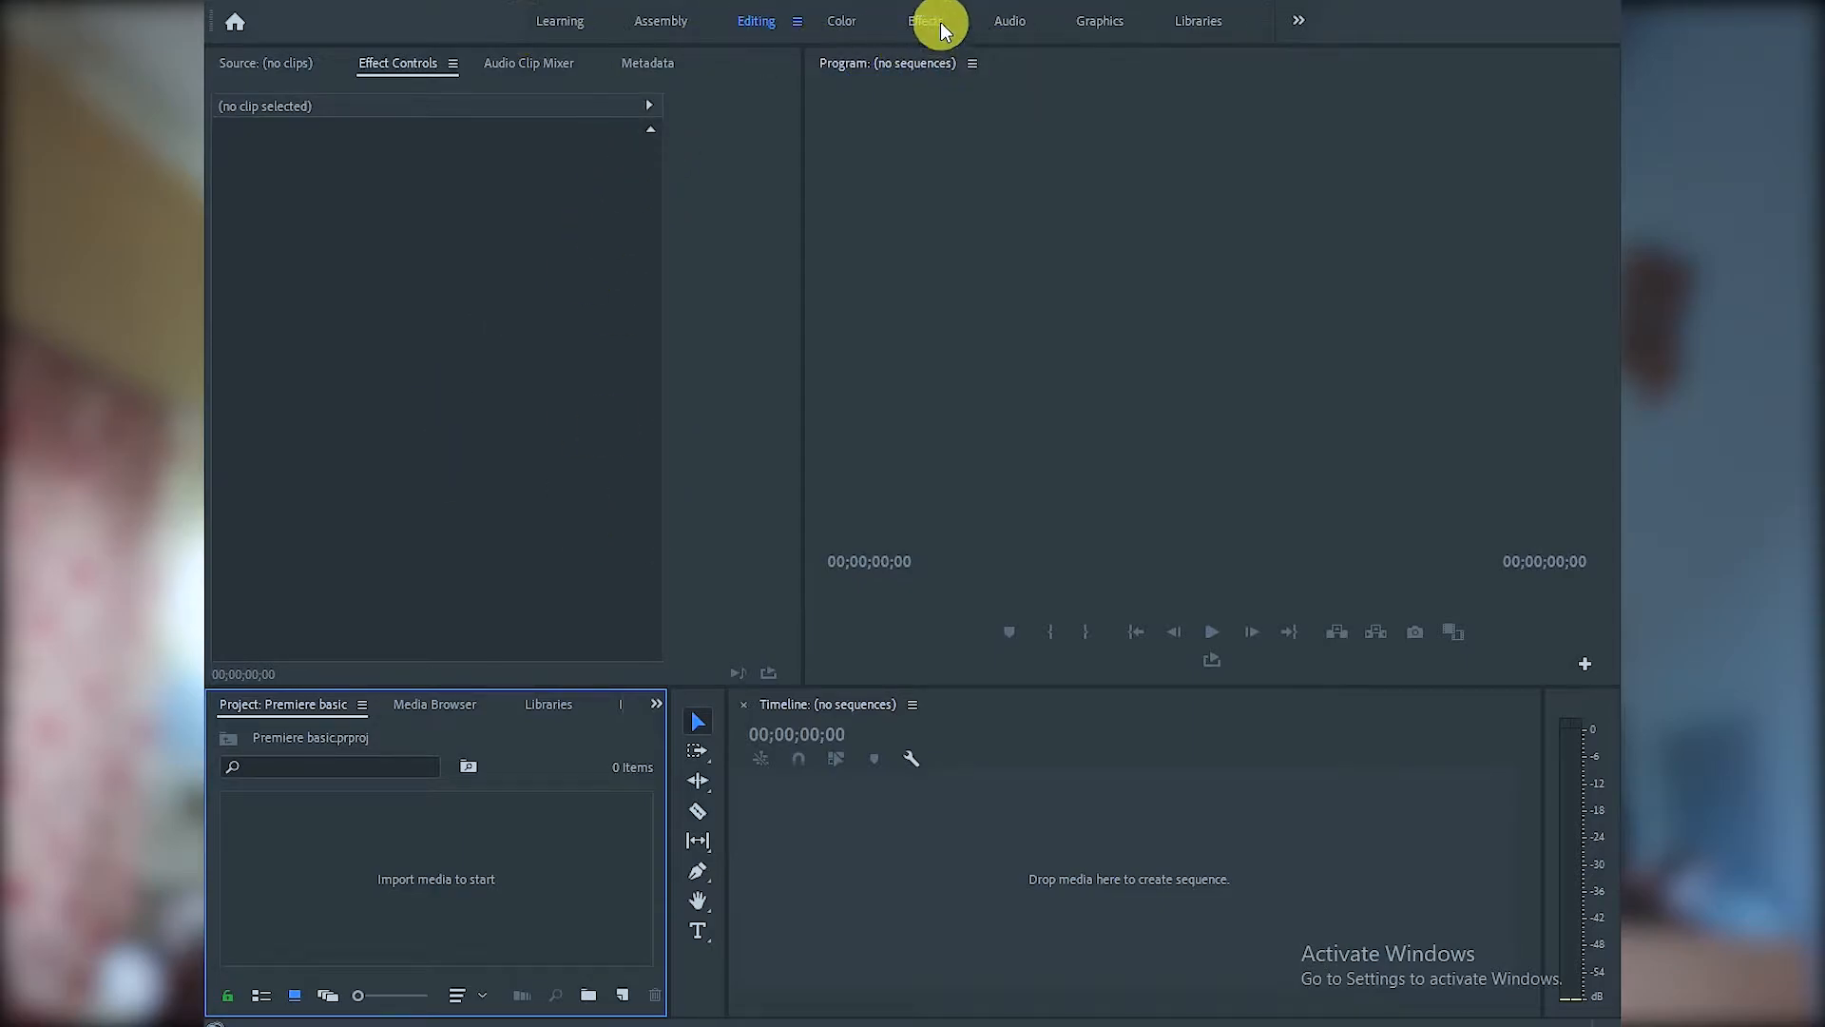
mouse_move(901, 53)
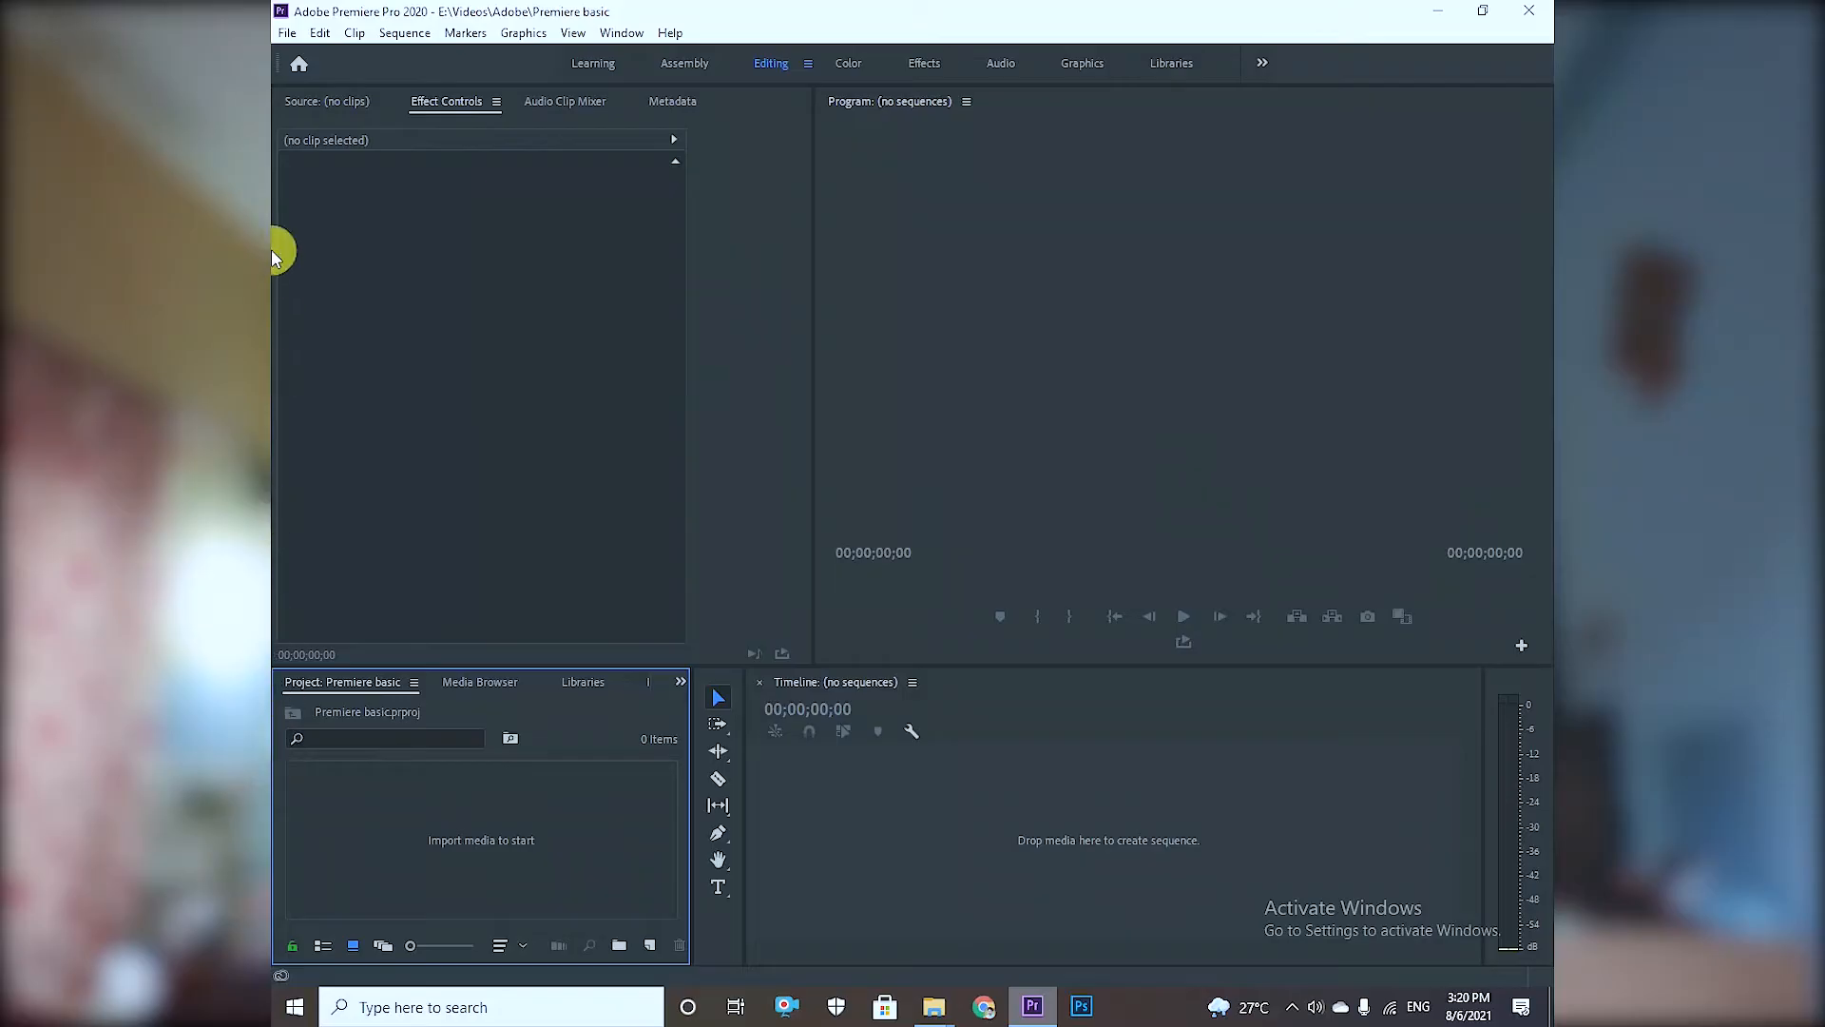
click(287, 32)
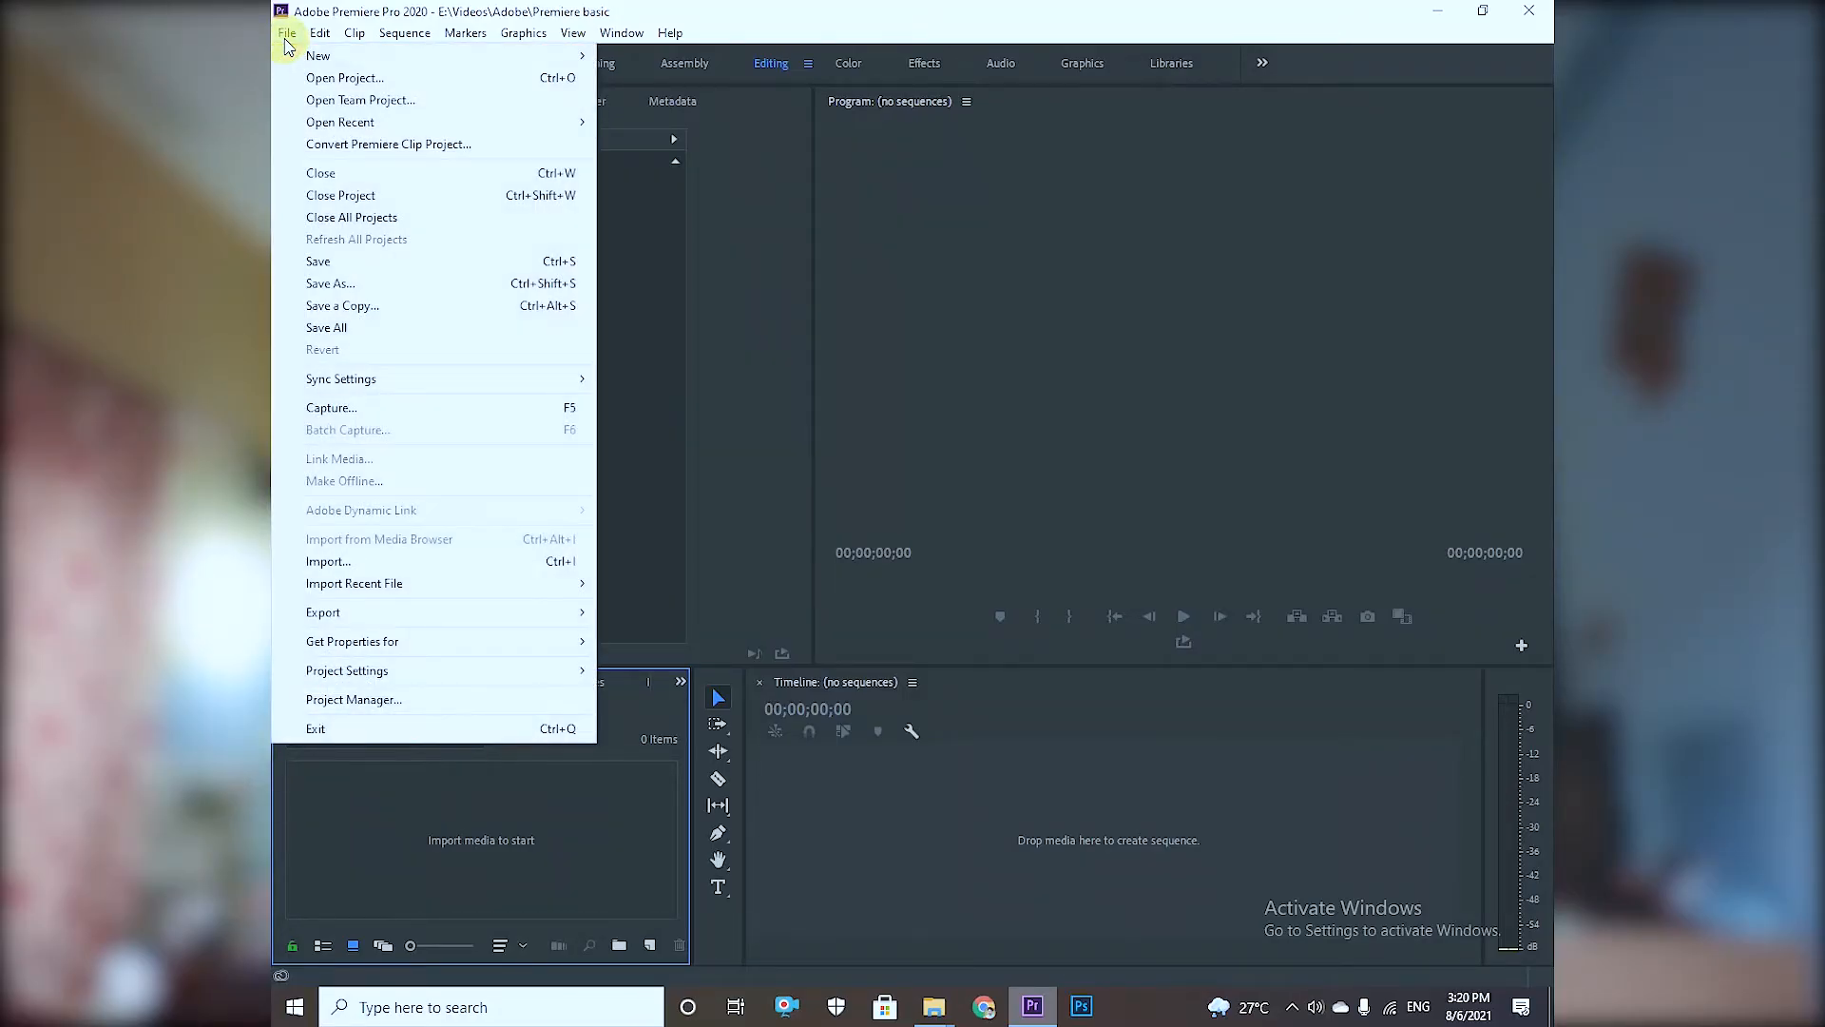
mouse_move(329, 560)
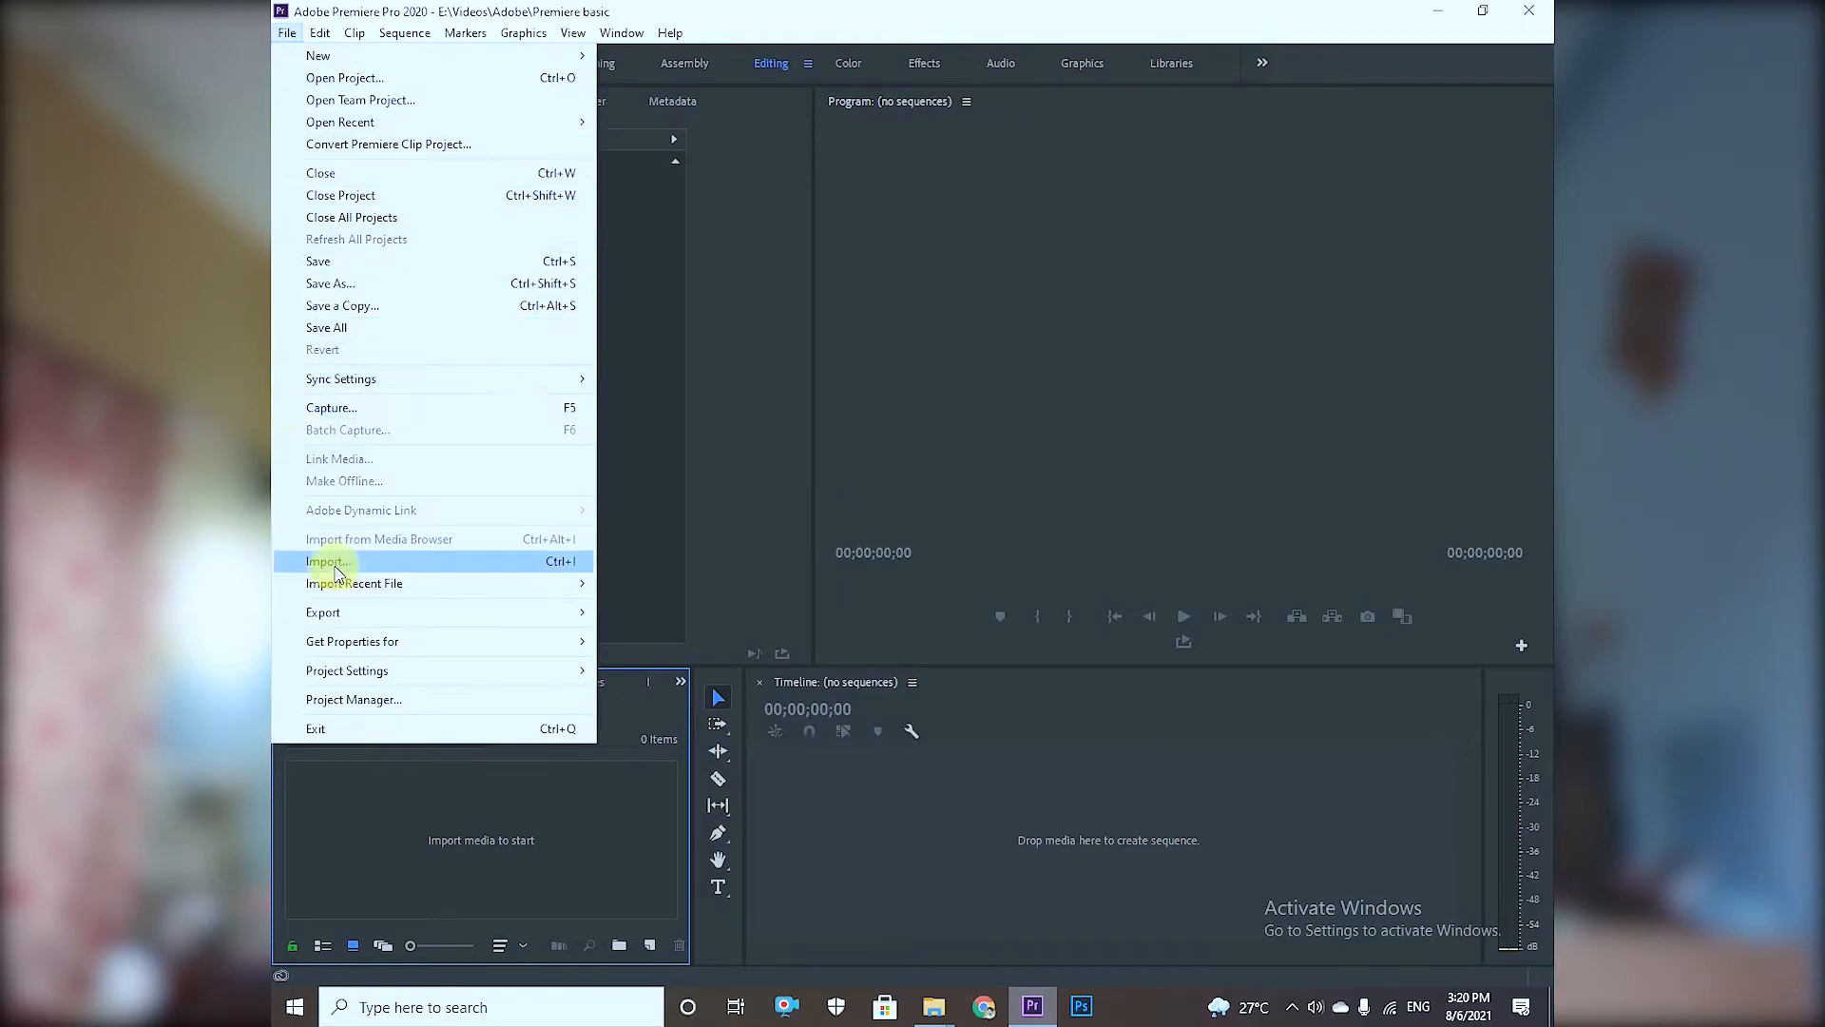
click(328, 561)
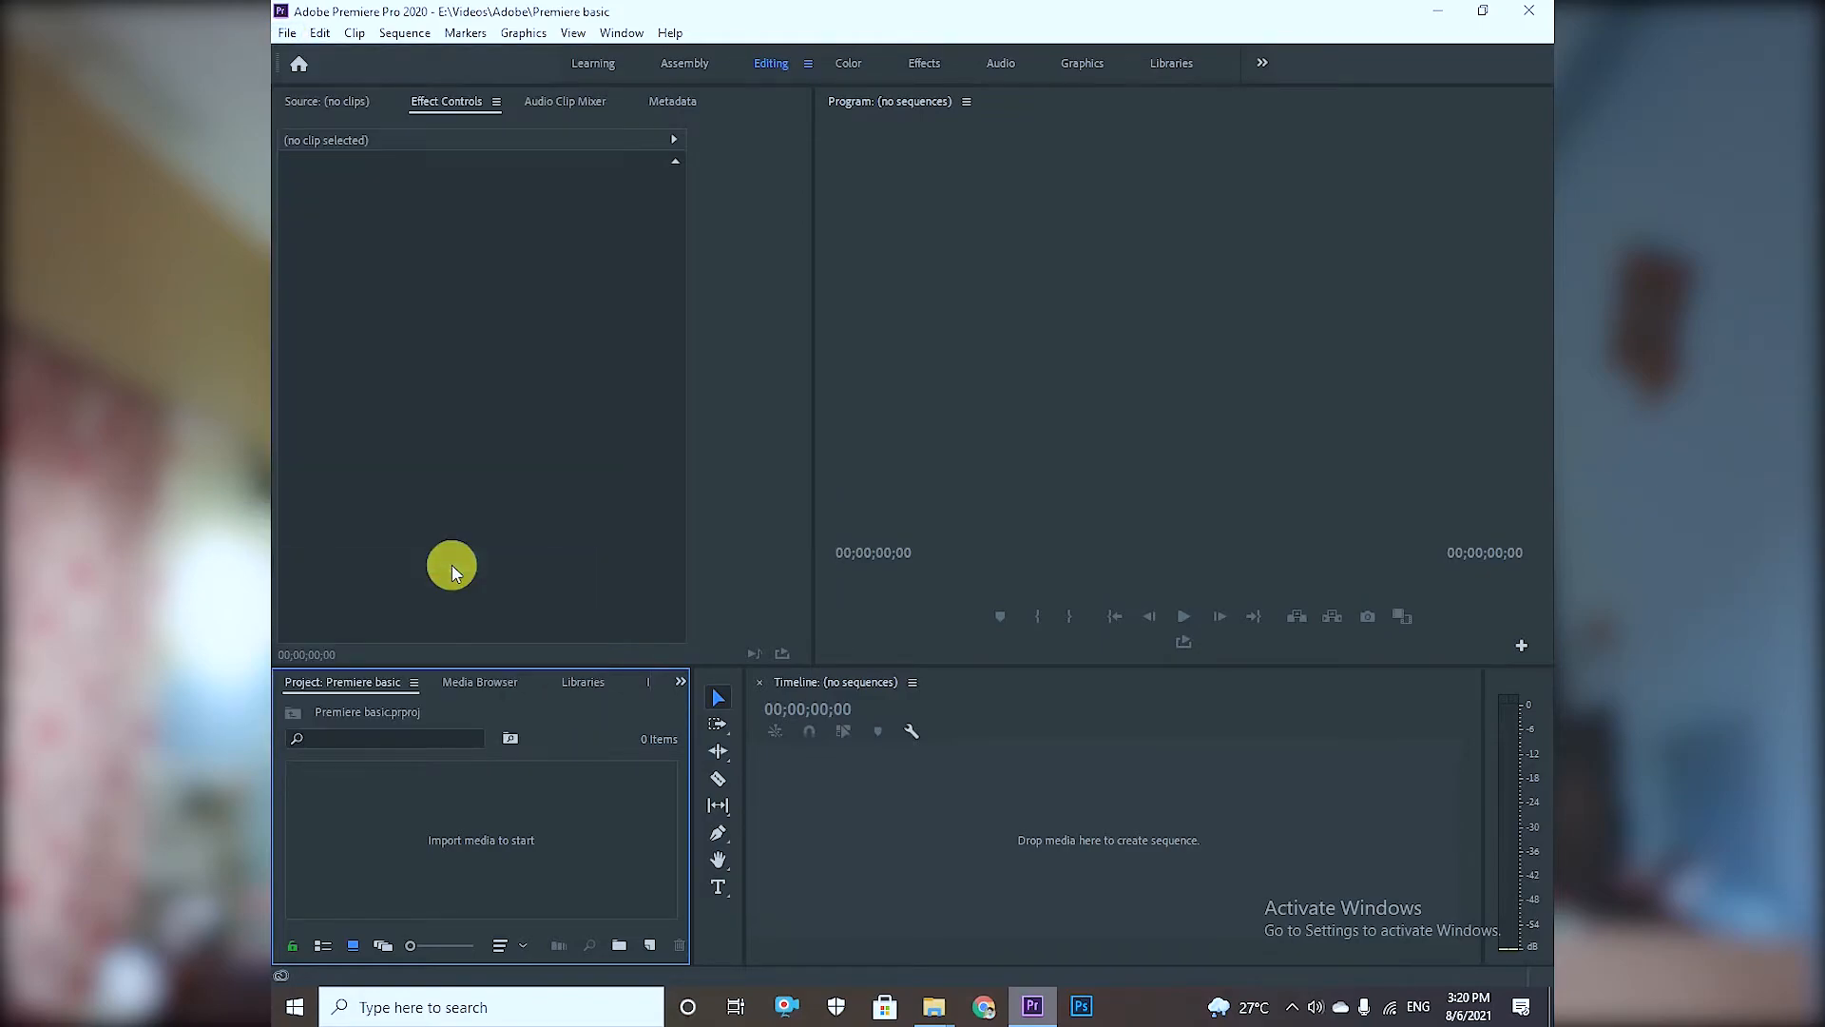
double_click(481, 838)
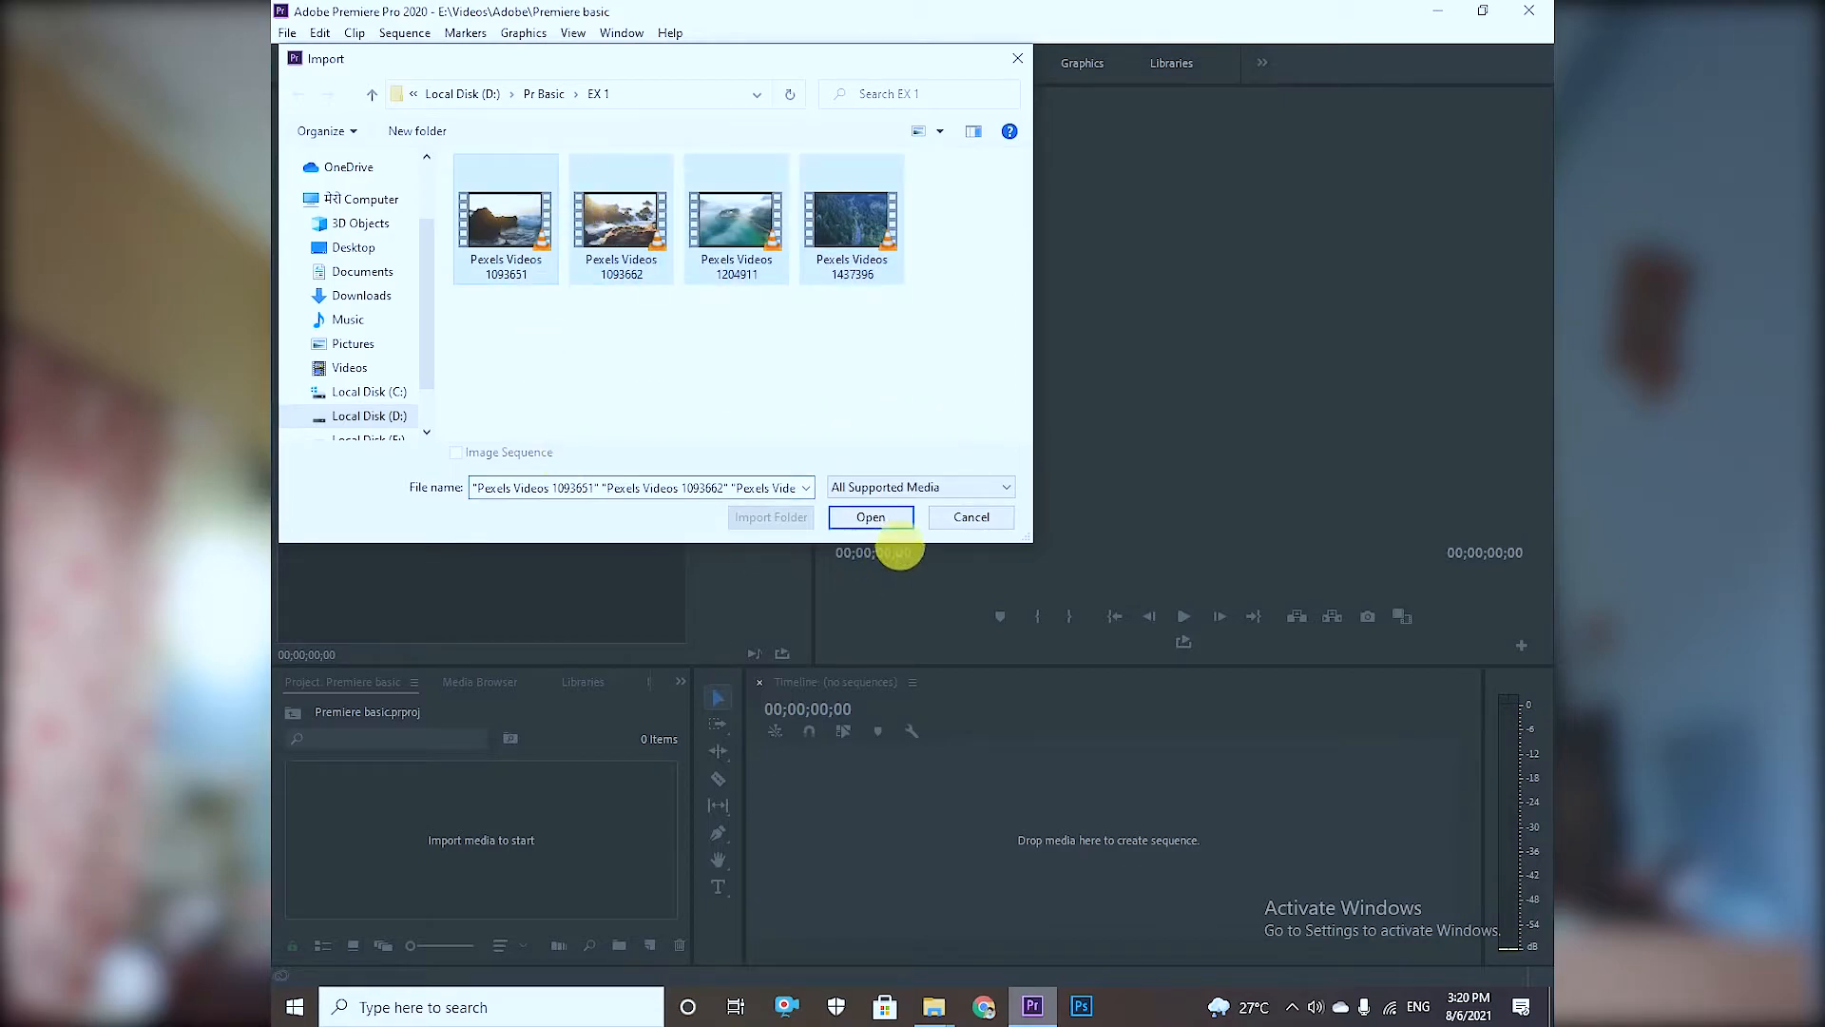
click(869, 517)
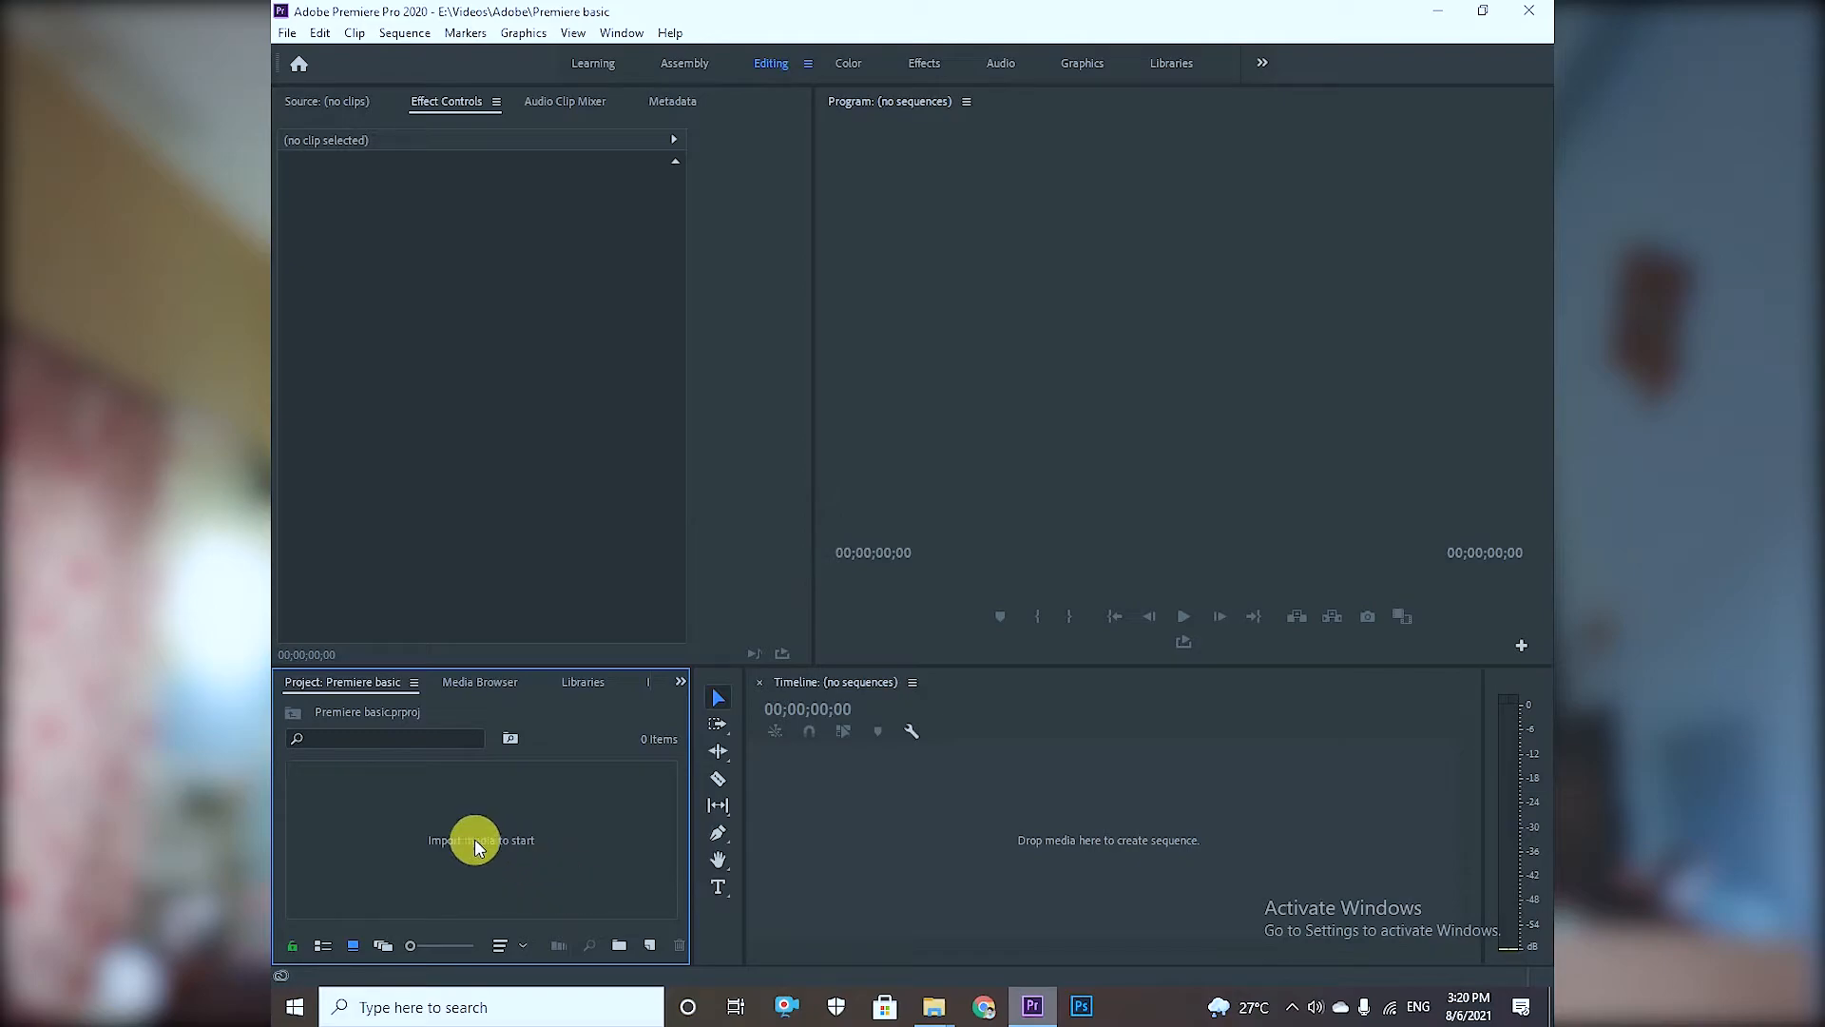
mouse_move(488, 806)
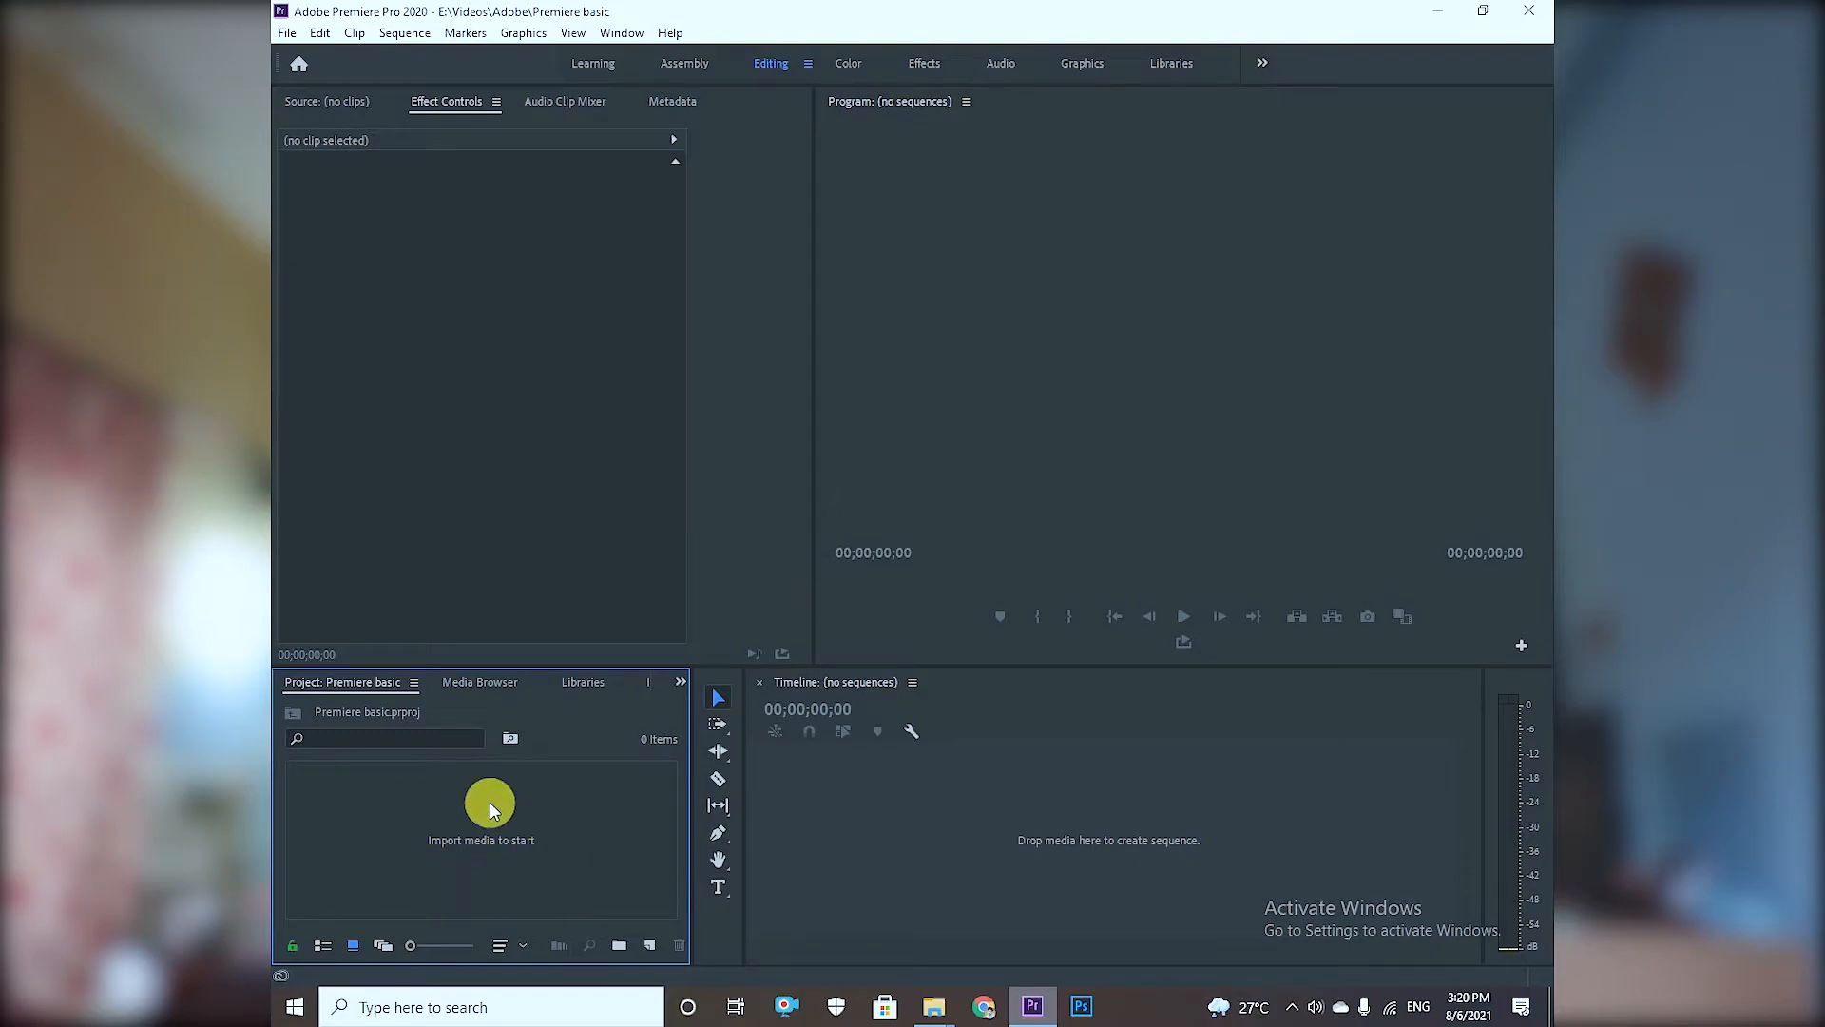
right_click(489, 810)
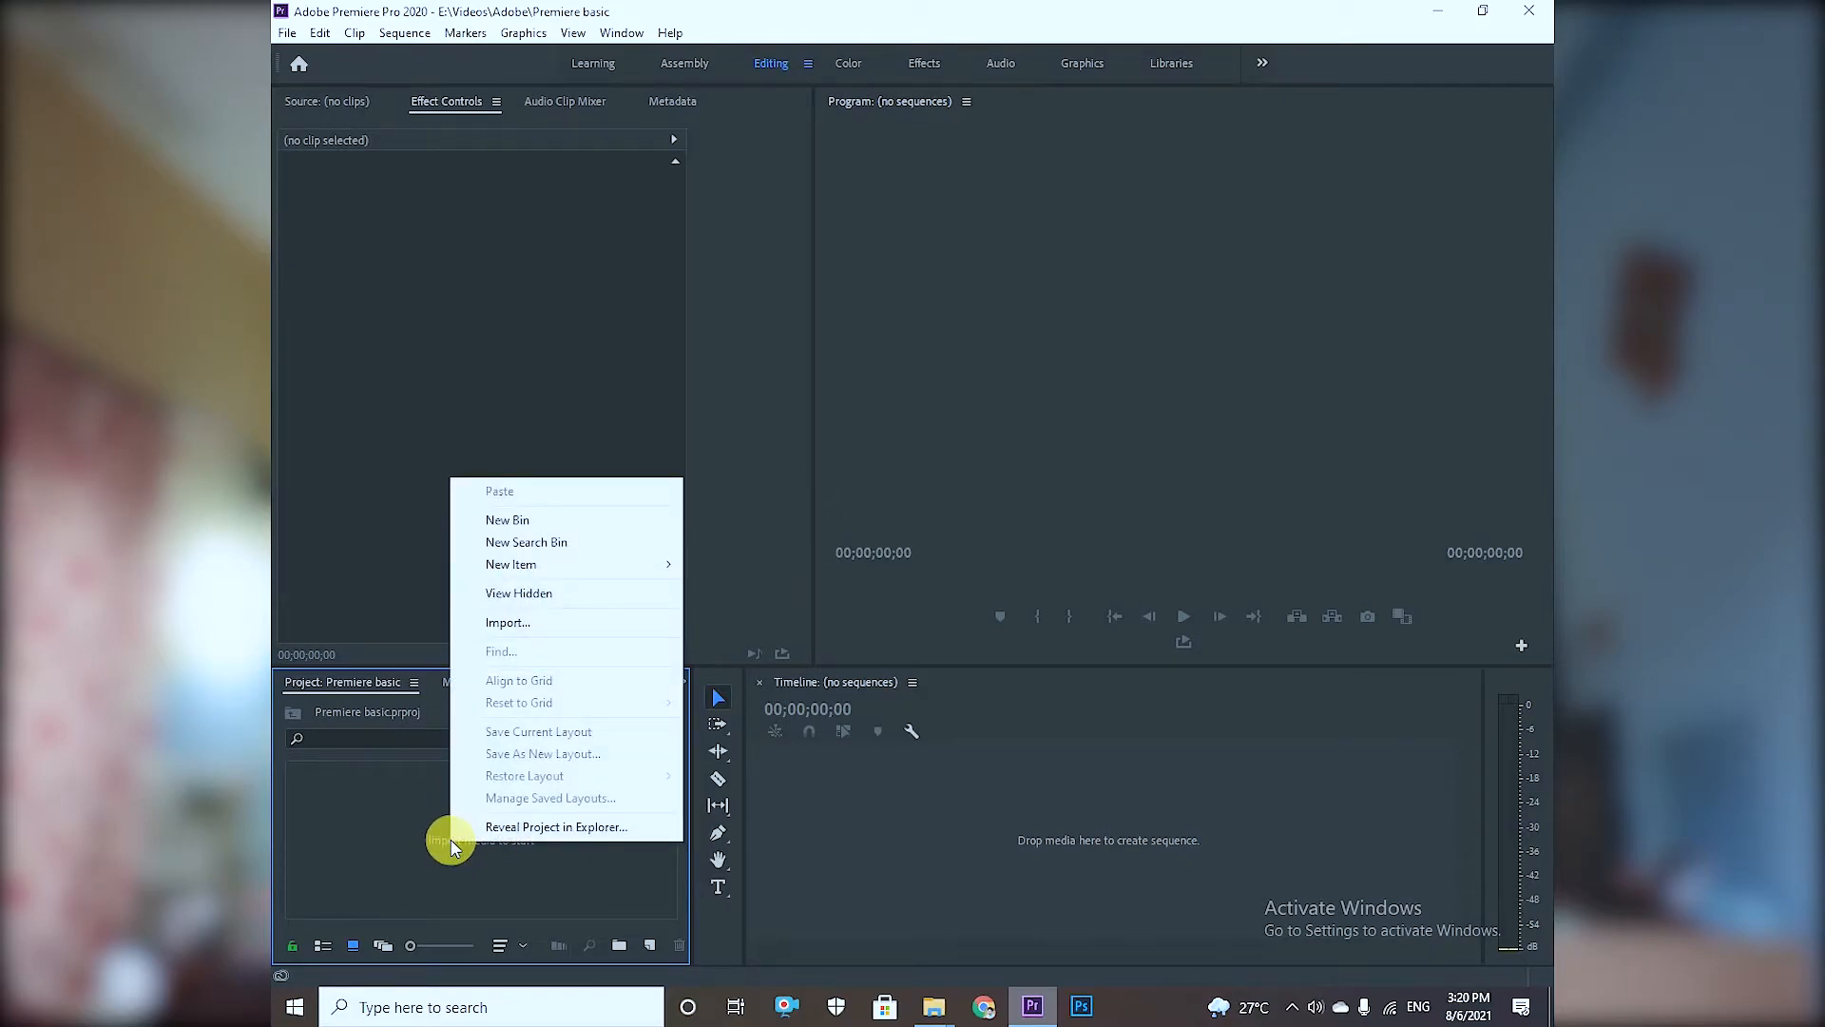
click(507, 622)
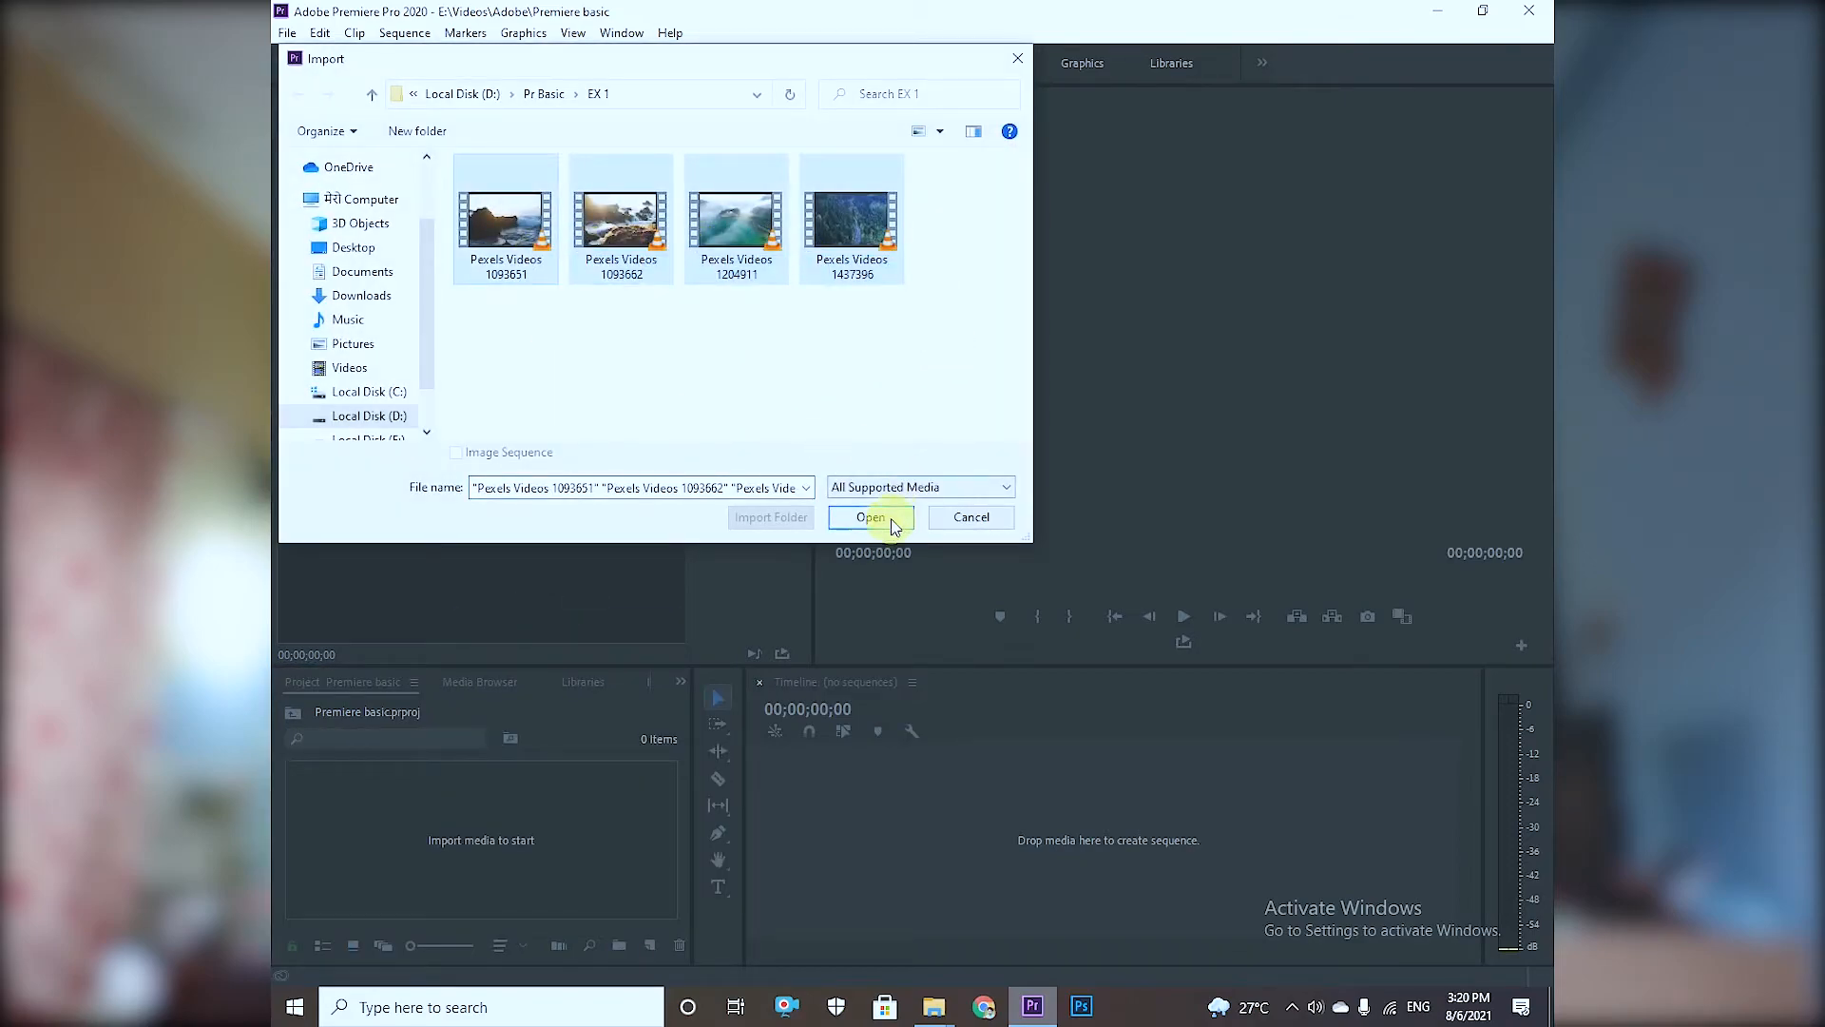
click(870, 517)
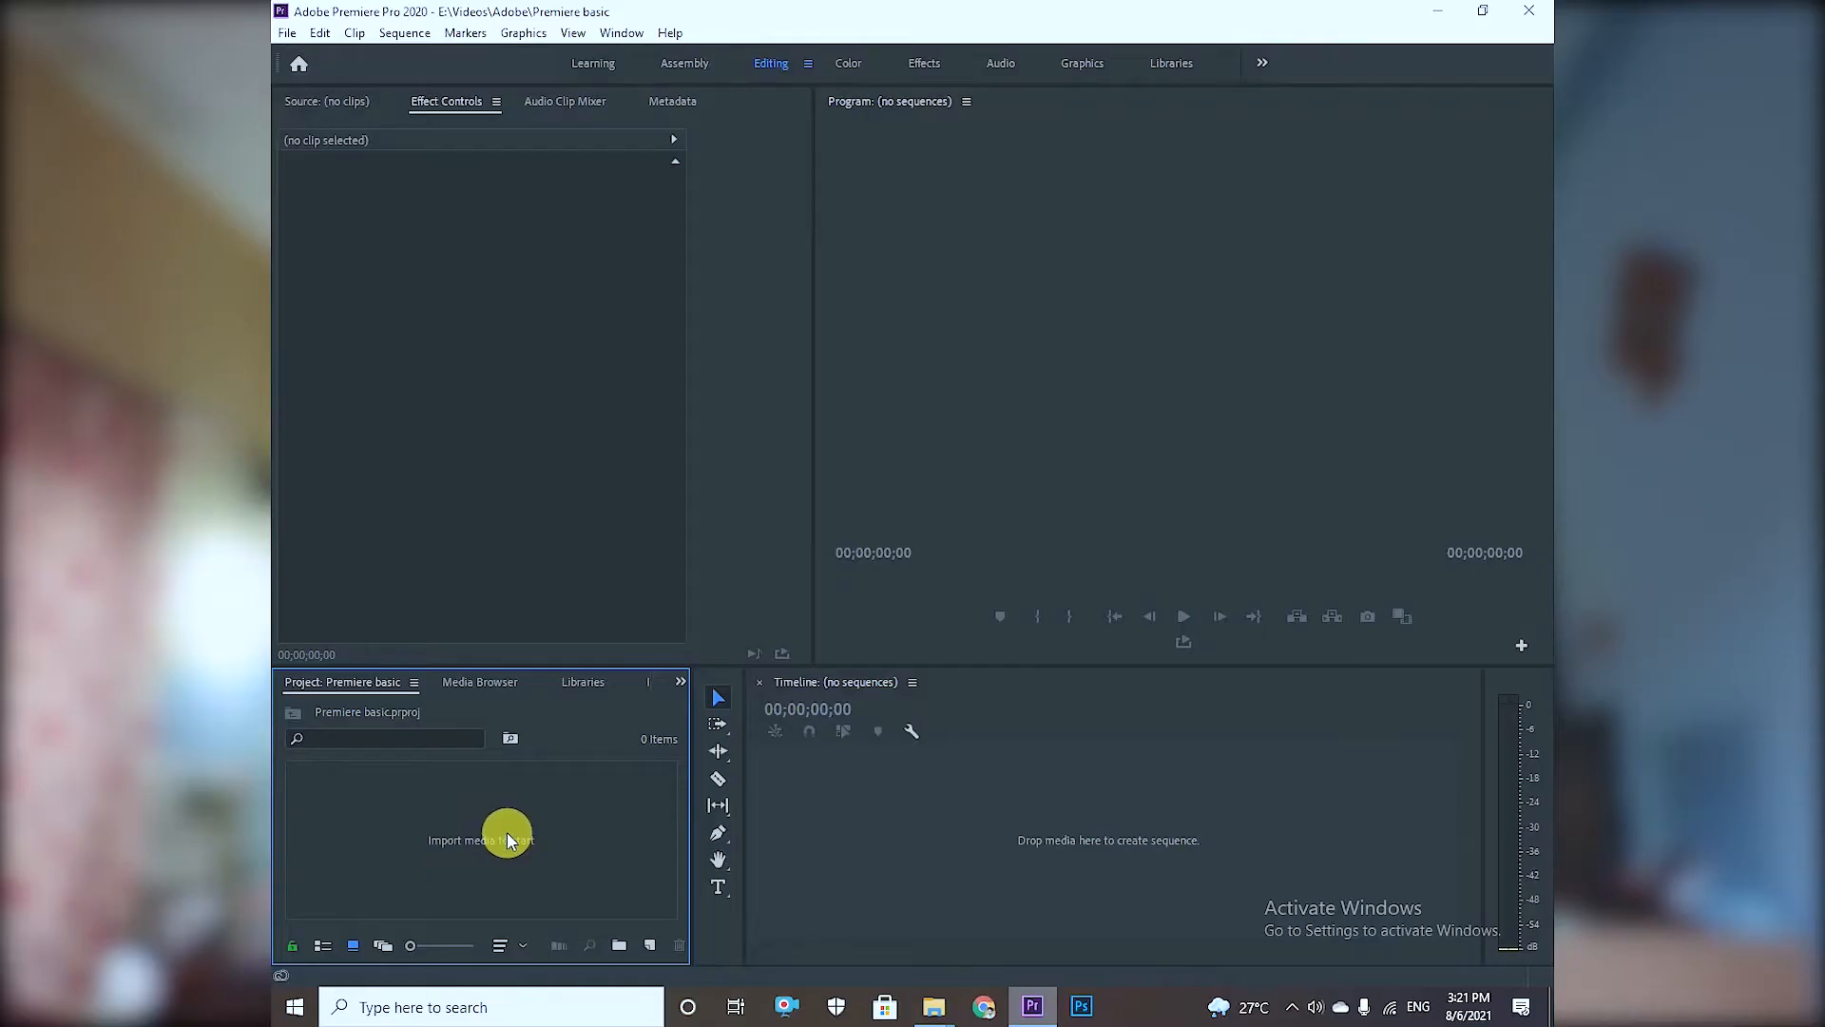
double_click(506, 836)
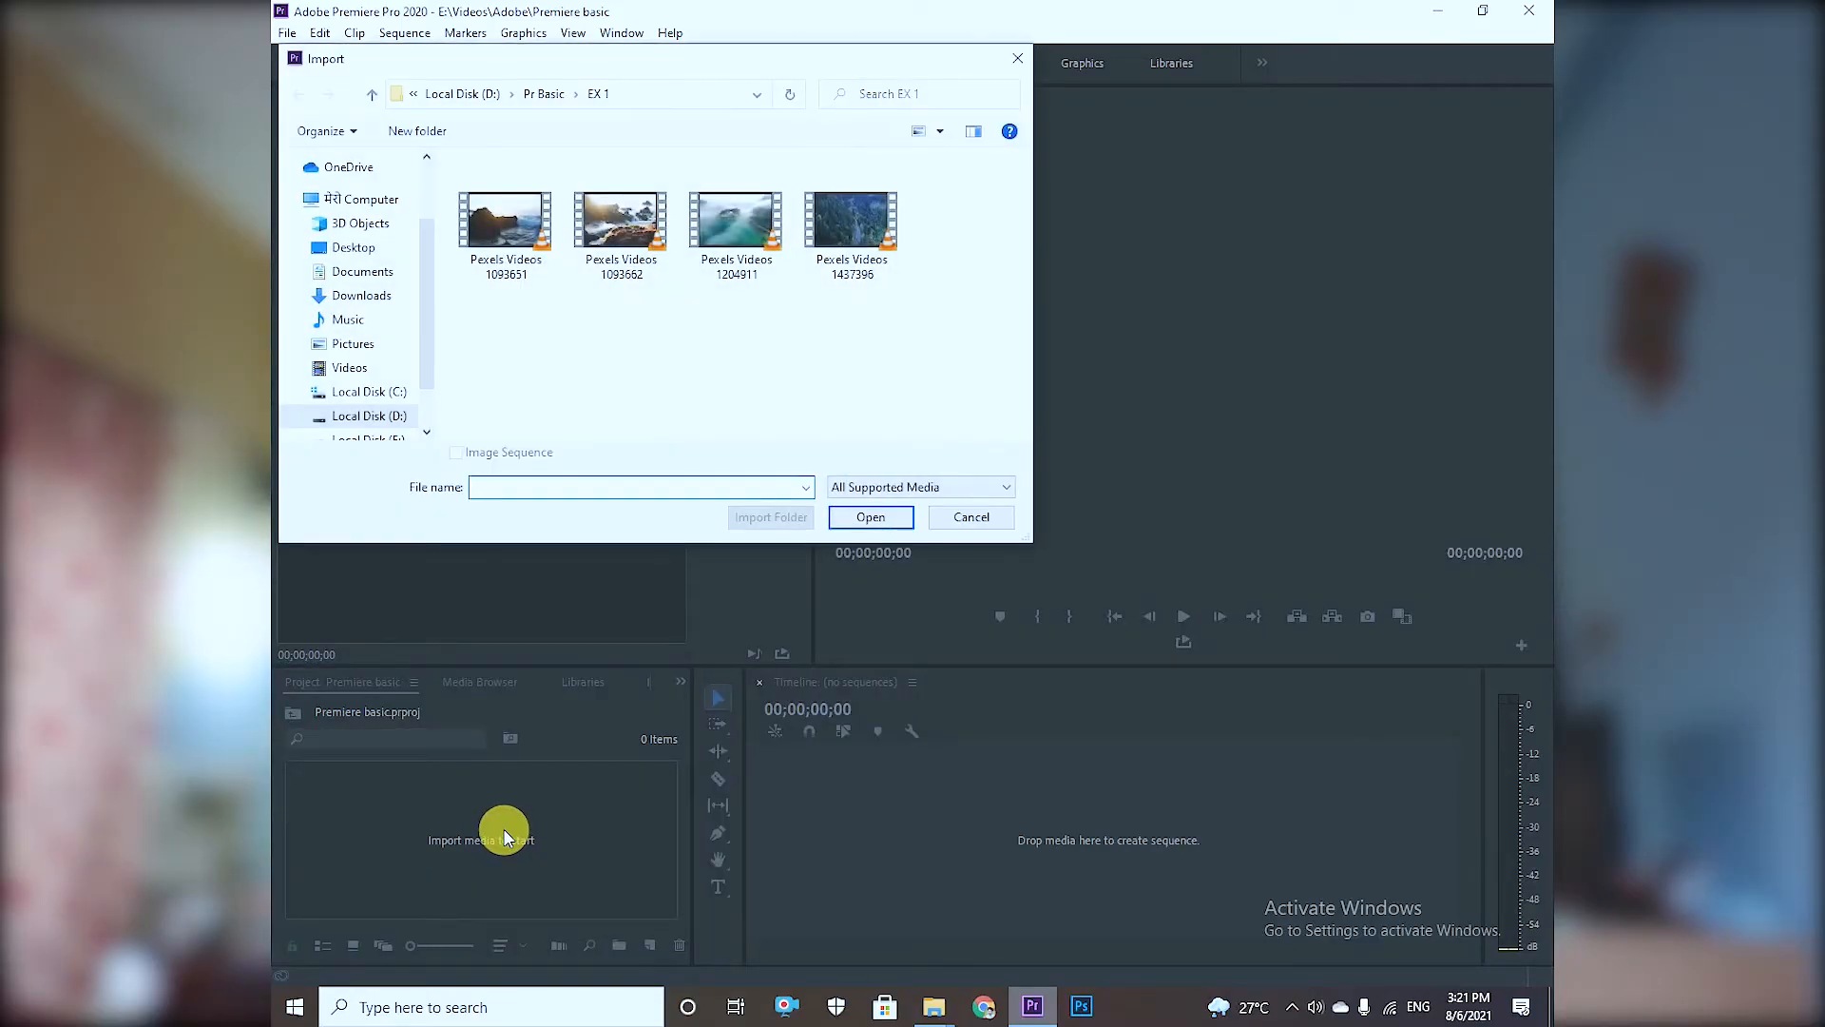
click(970, 517)
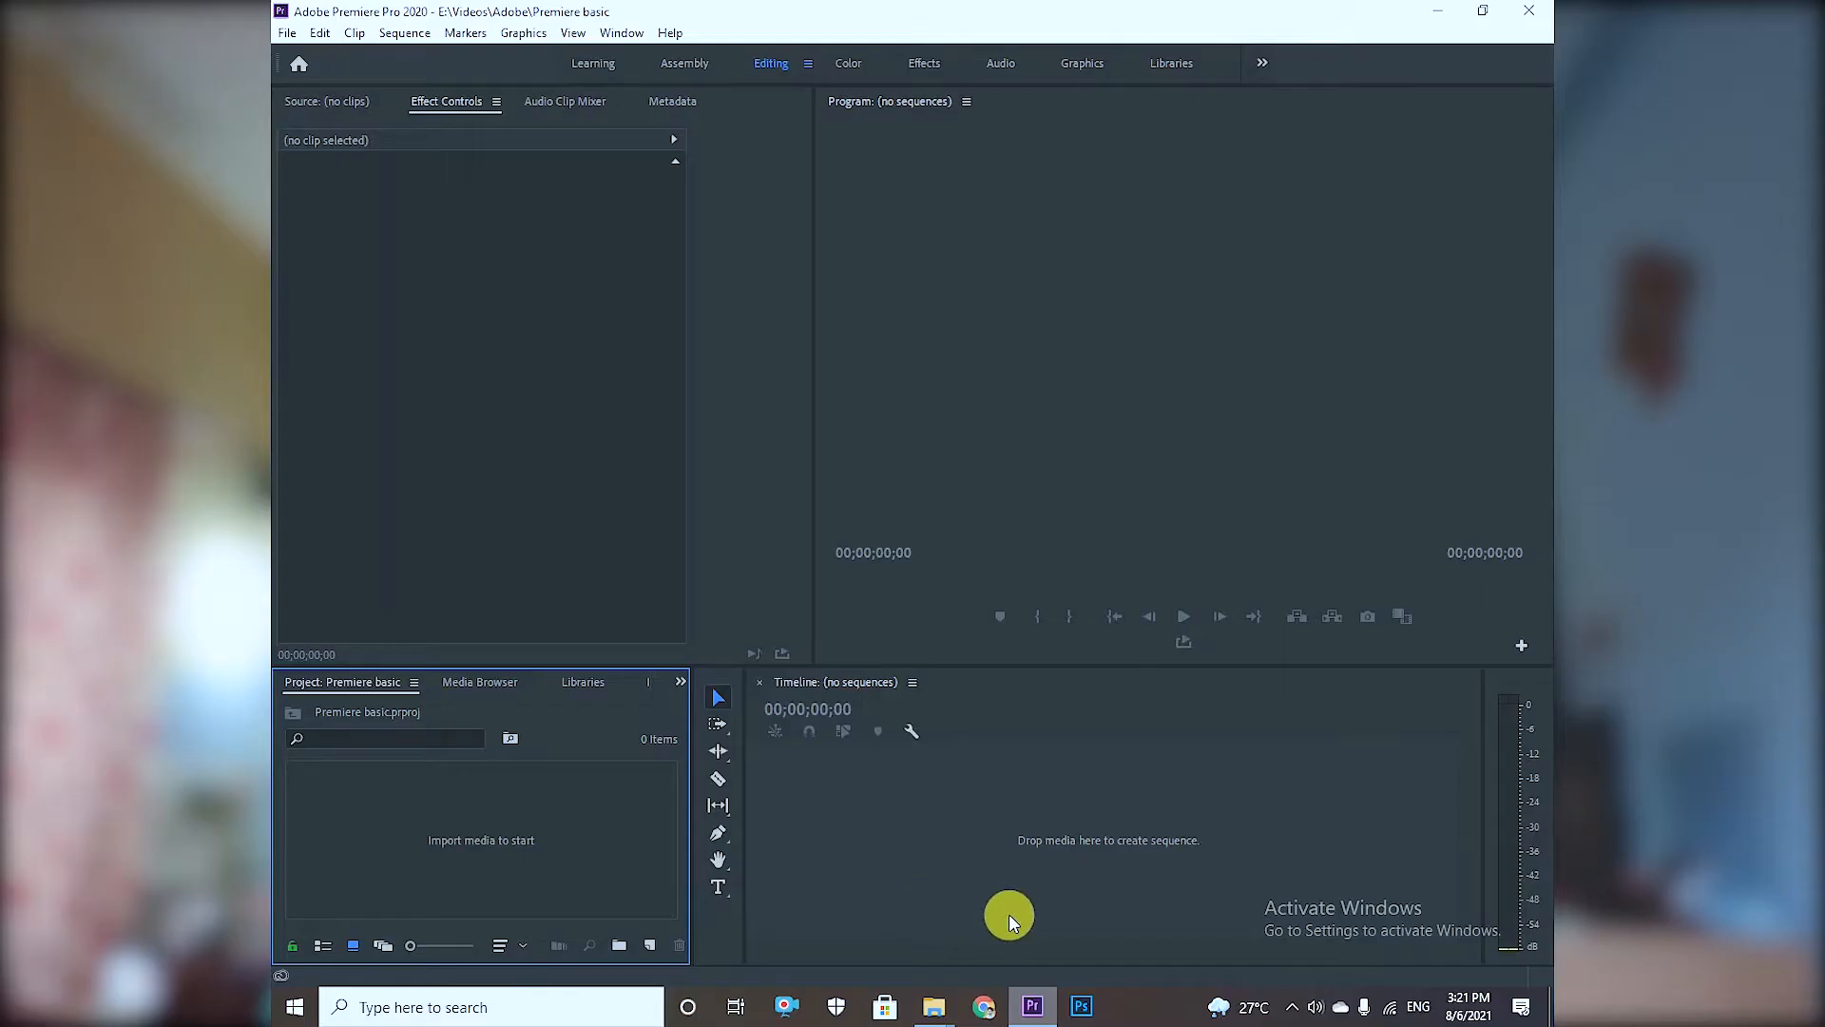
mouse_move(932, 1006)
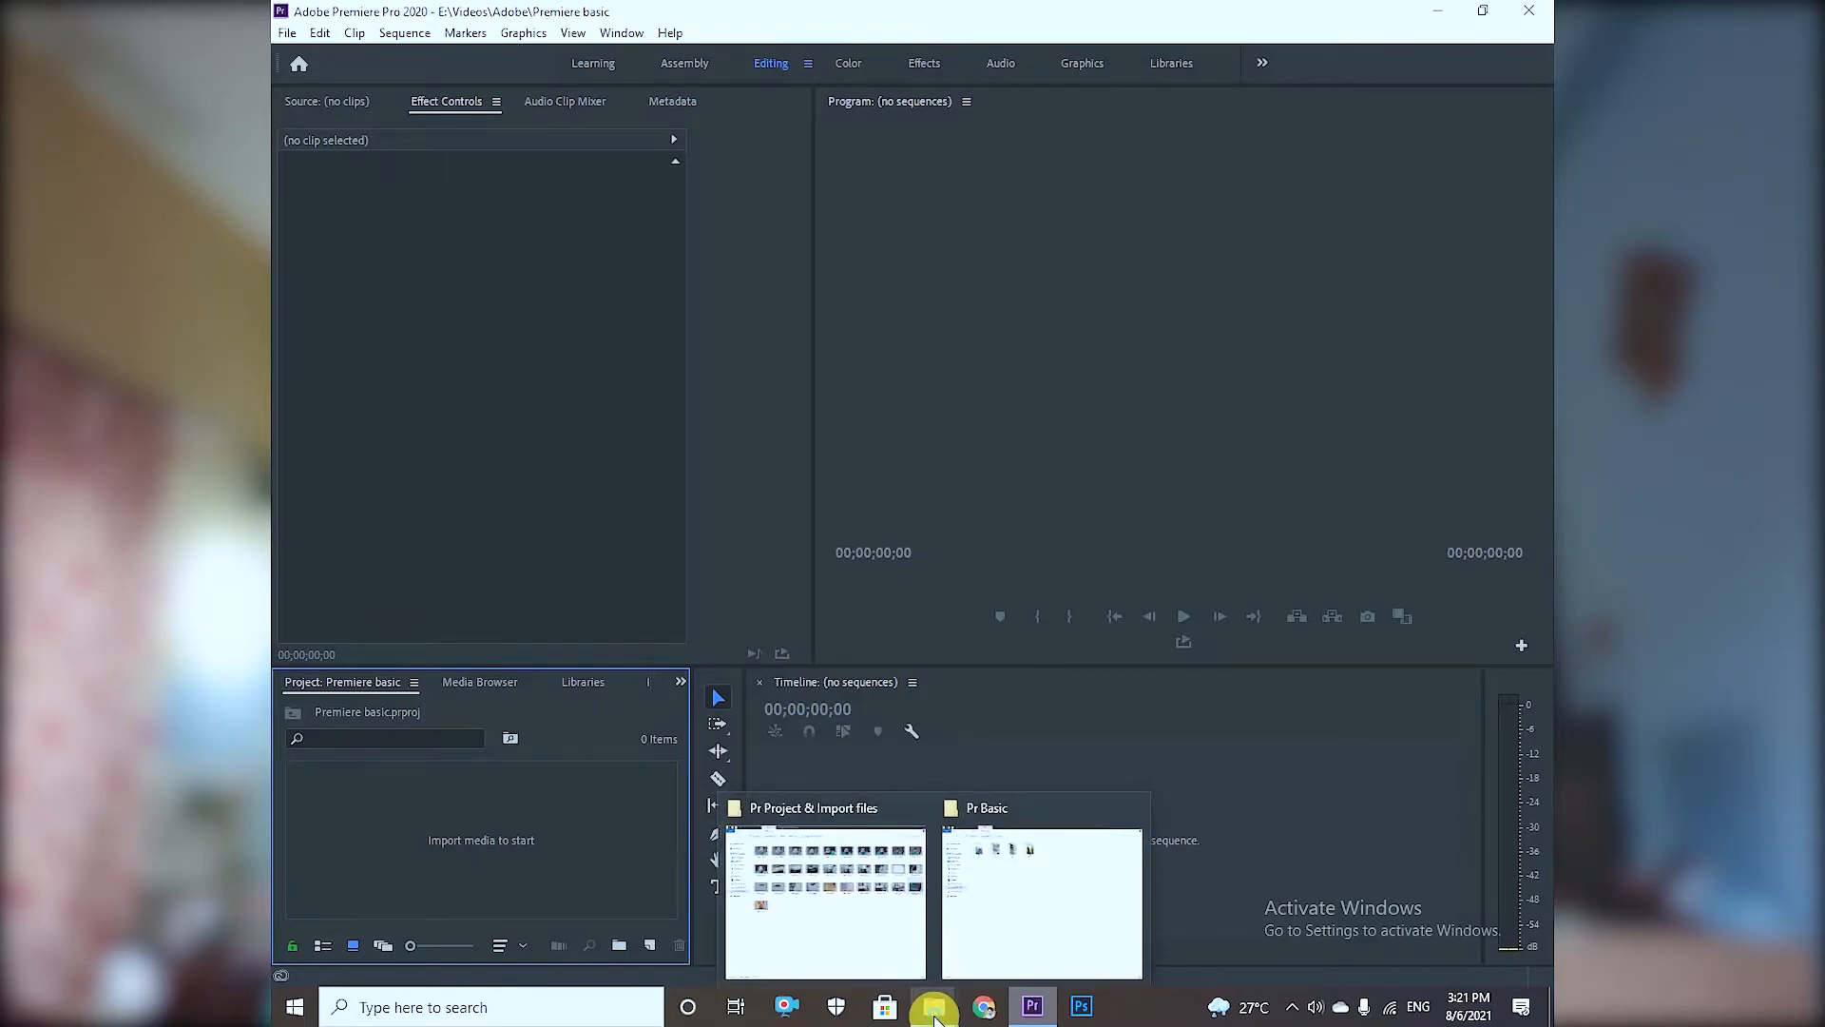